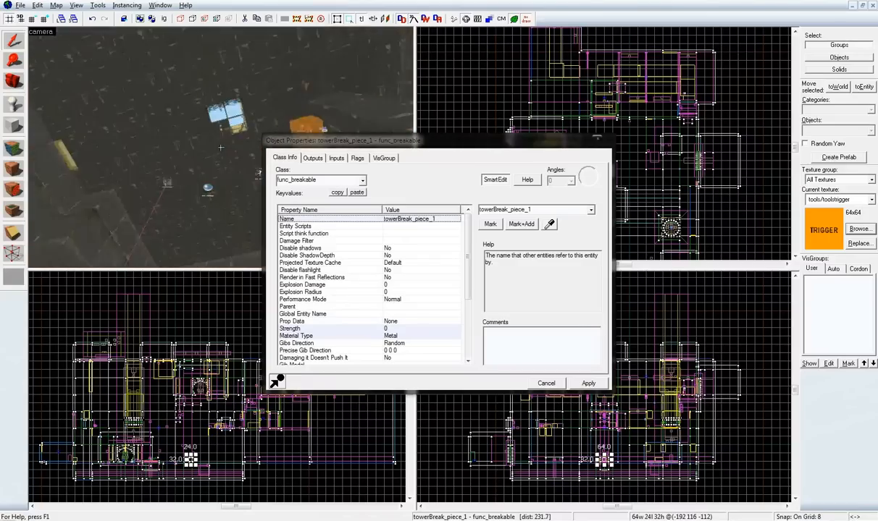
- Inspect towerBreak_piece_1, the catapult trigger and the pillar func_physbox, then close their properties
left_click(181, 123)
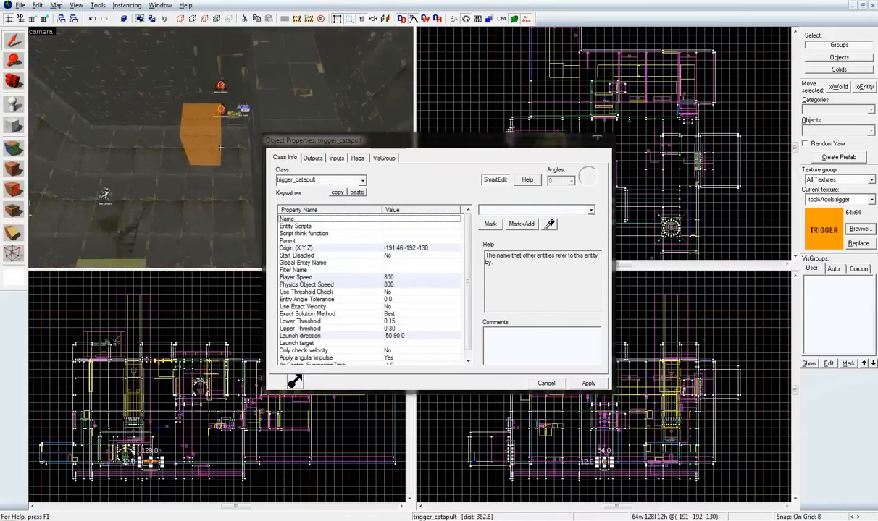
left_click(220, 142)
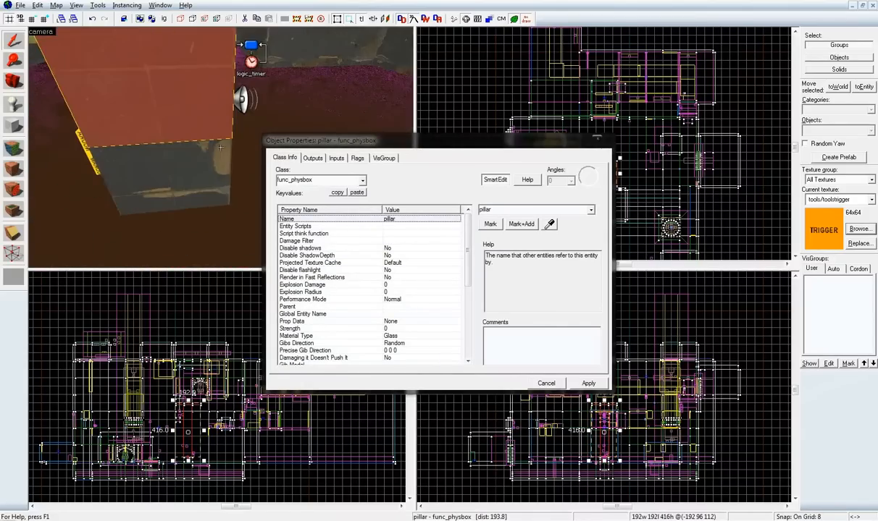
left_click(207, 163)
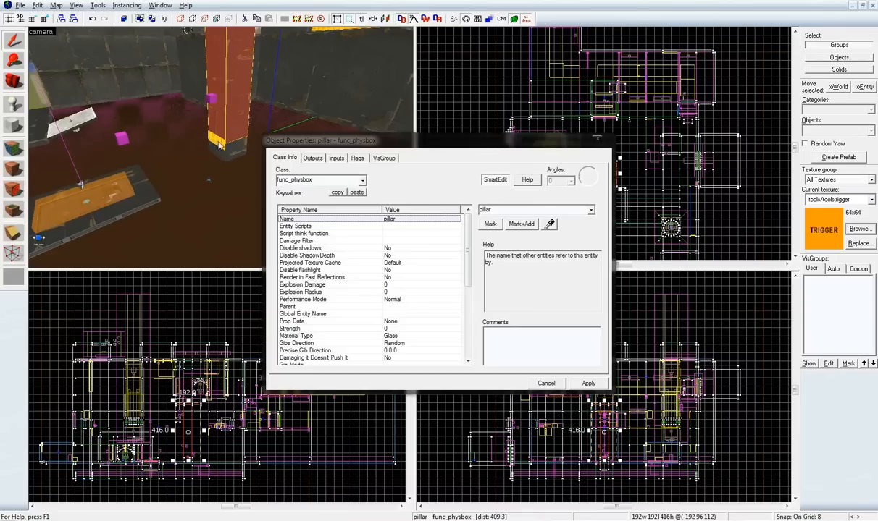
mouse_move(228, 160)
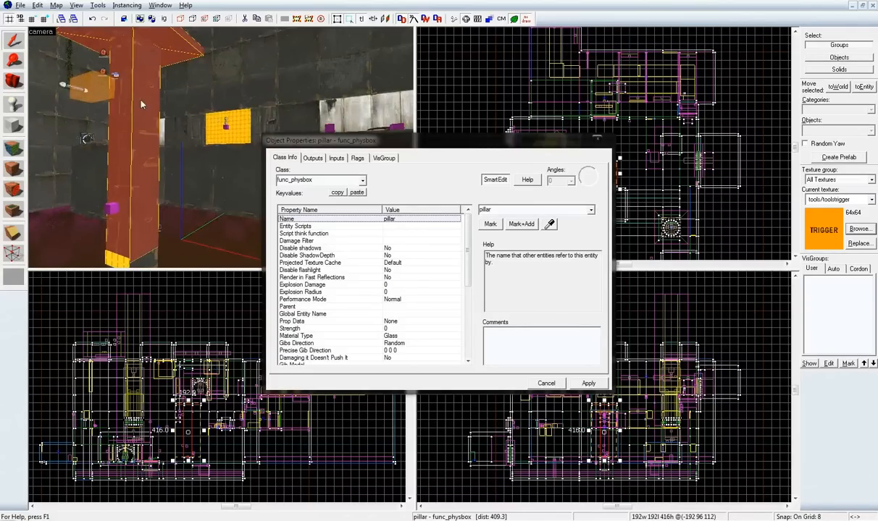
mouse_move(241, 142)
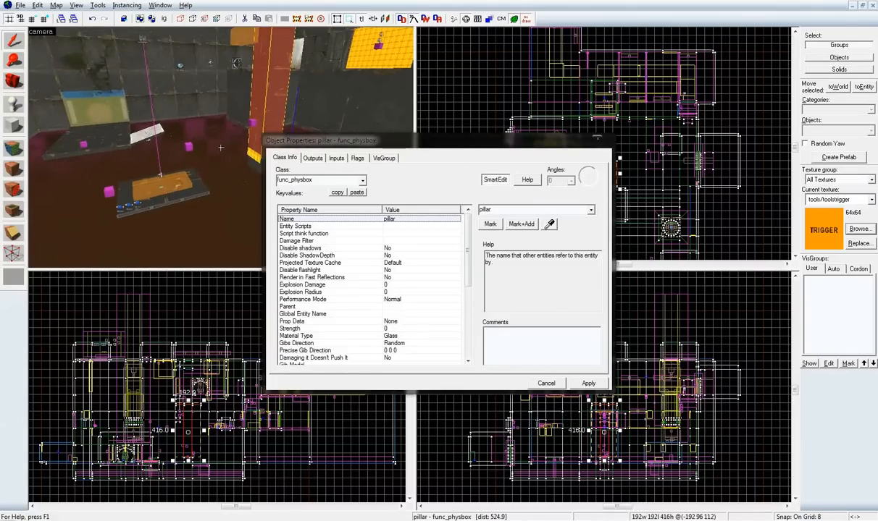
mouse_move(223, 153)
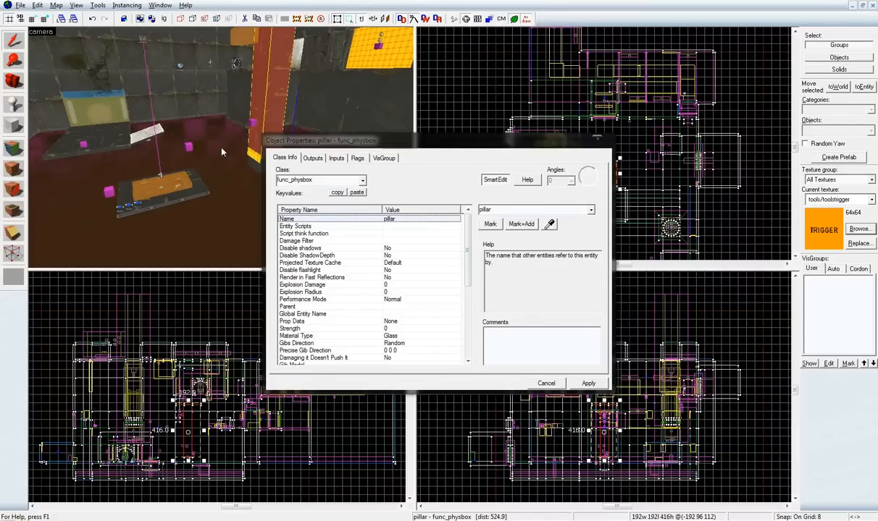
mouse_move(405, 147)
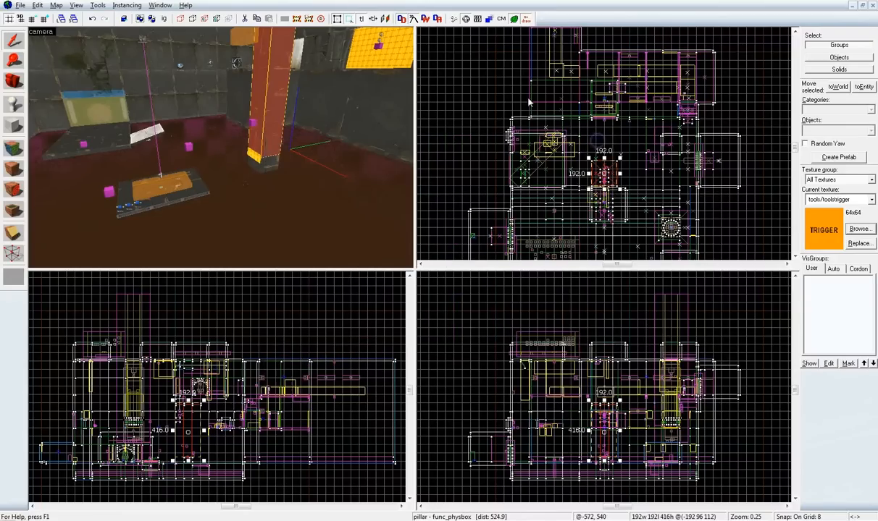
- Start a new map and hollow a tools/toolsnodraw block into an empty room
left_click(19, 5)
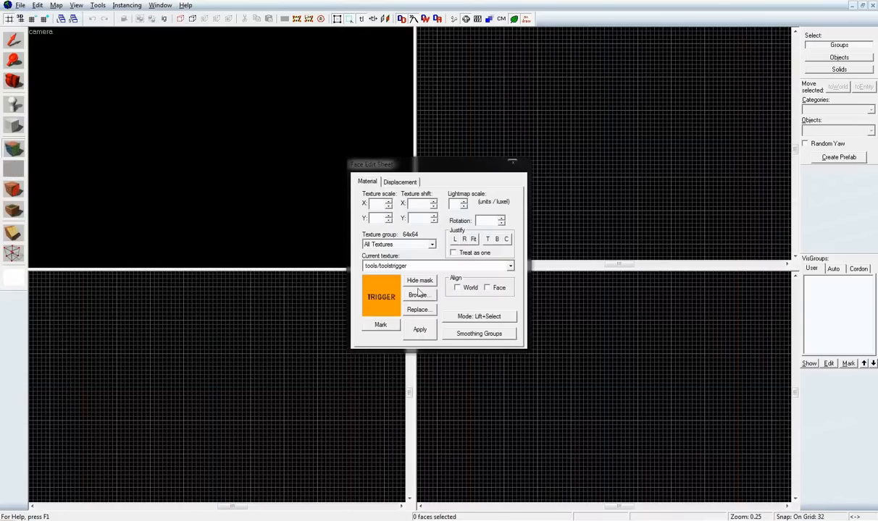
left_click(418, 295)
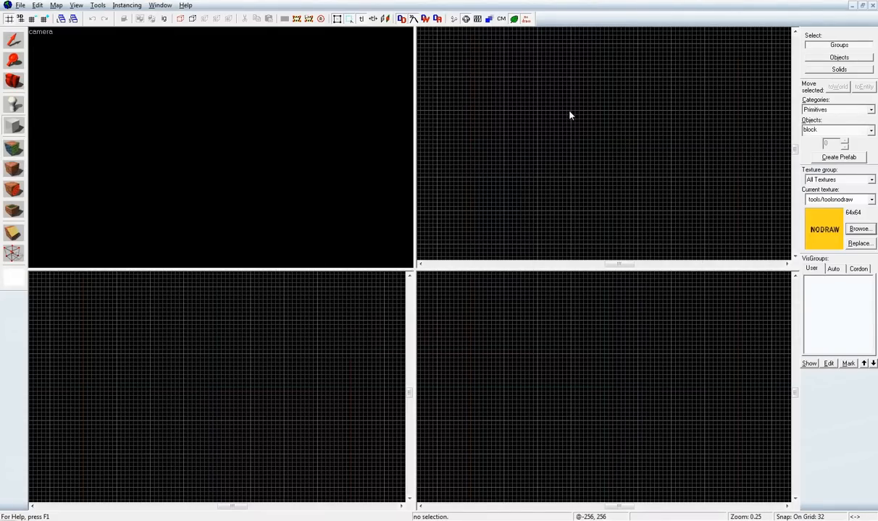
left_click_drag(567, 109, 640, 179)
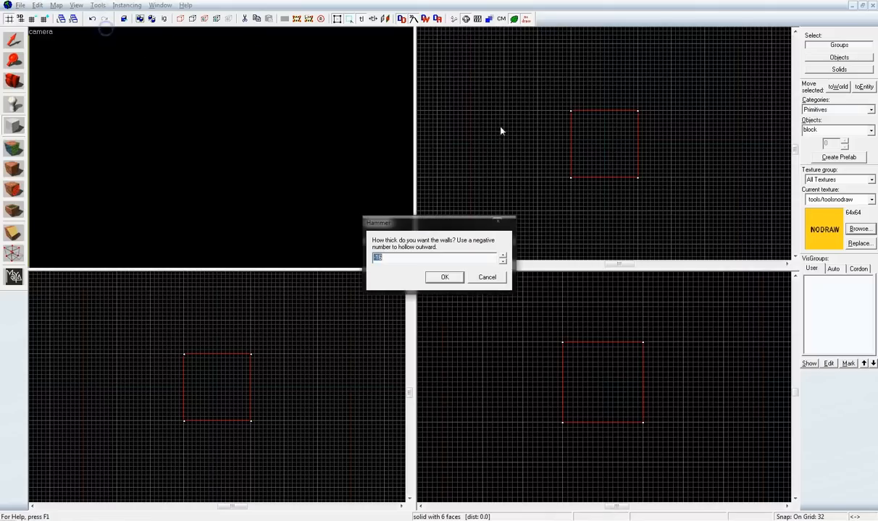
mouse_move(497, 181)
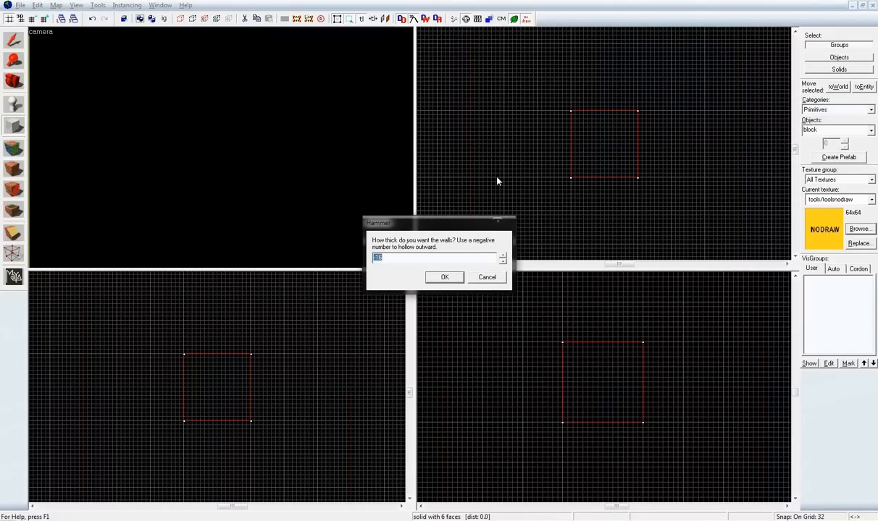
left_click(444, 276)
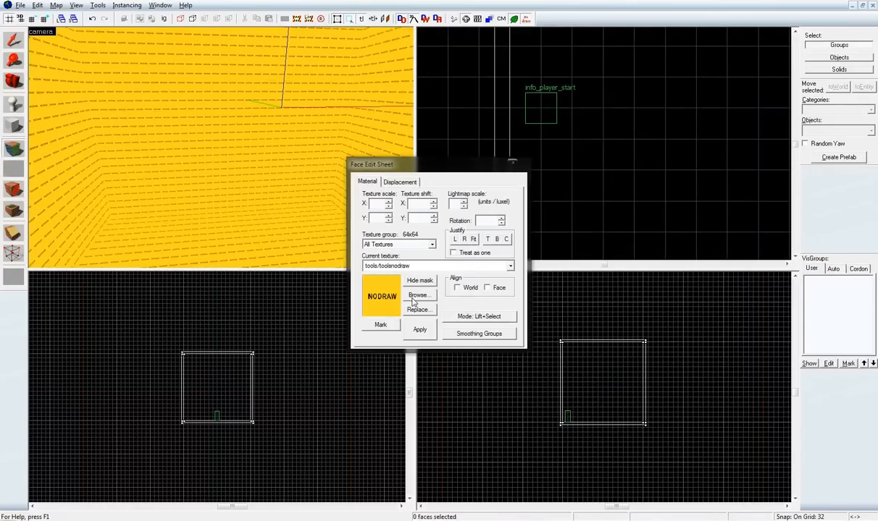
- Apply dev_measuregeneric01 to the walls and dev_measuregeneric01b to the floor, then choose dev/reflectivity_30
left_click(418, 295)
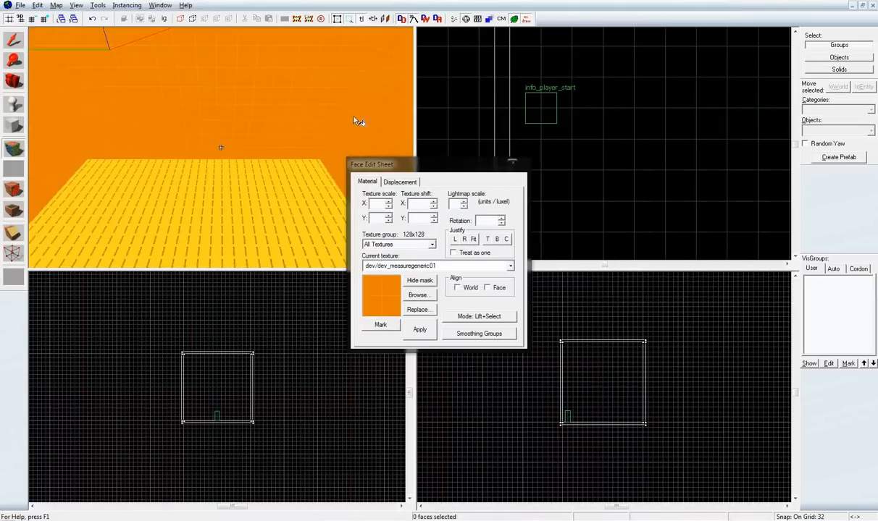
left_click(419, 295)
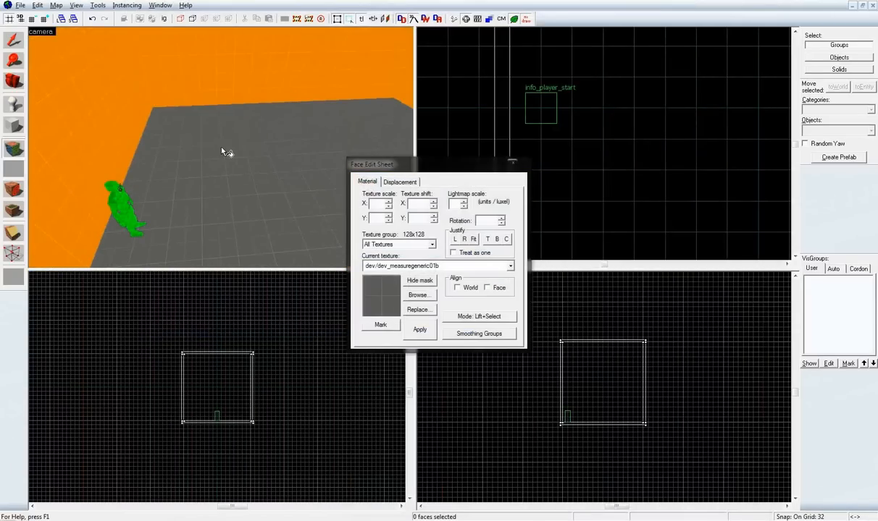
left_click(419, 295)
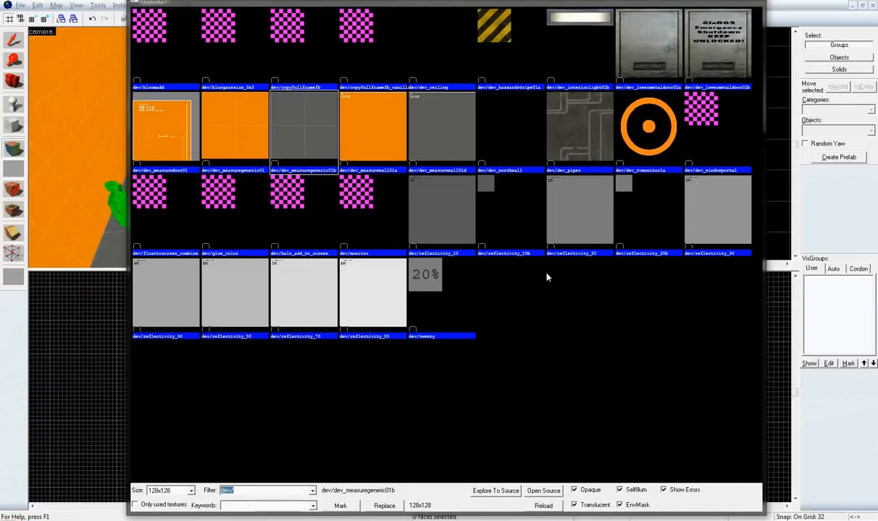
mouse_move(717, 221)
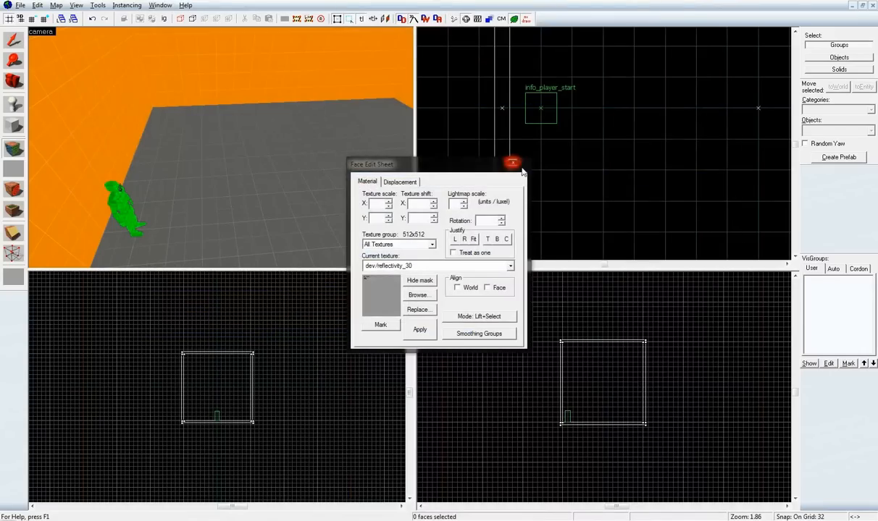
left_click(513, 162)
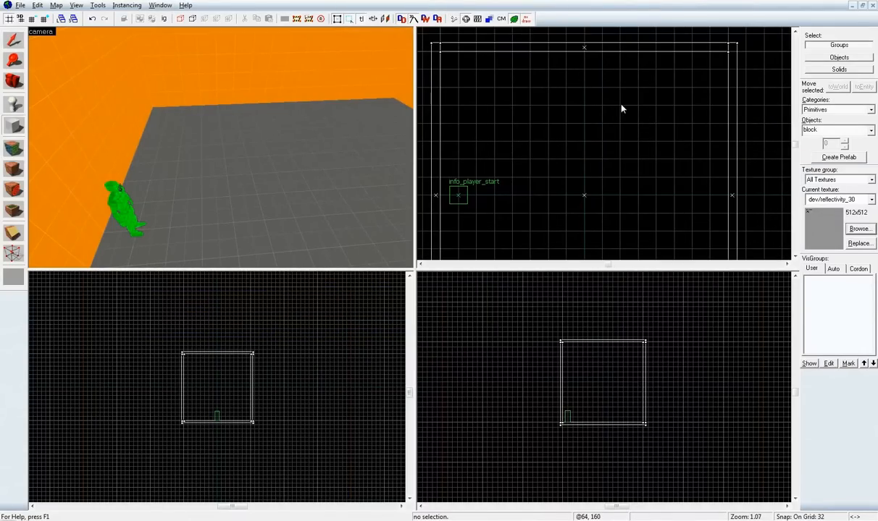
- Draw a tall dev/reflectivity_30 column topped by a wider 32-unit-thick cap block
left_click_drag(615, 109, 658, 150)
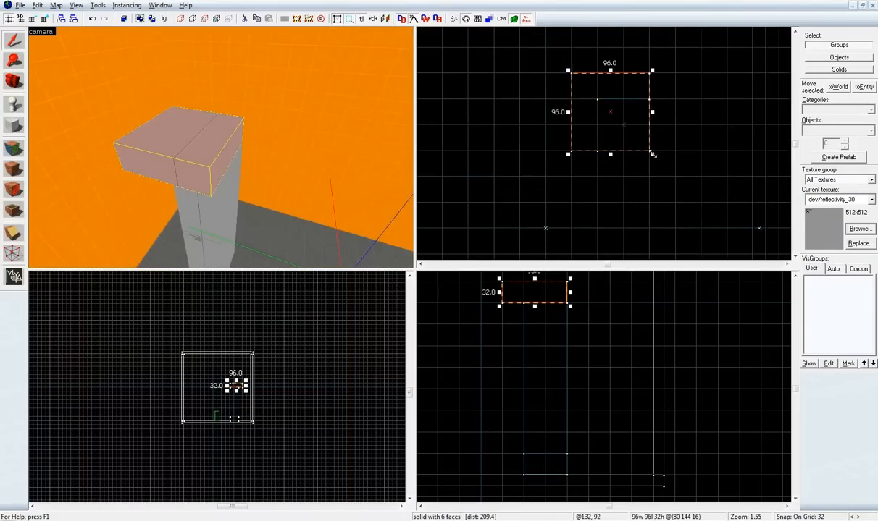
left_click_drag(651, 154, 677, 179)
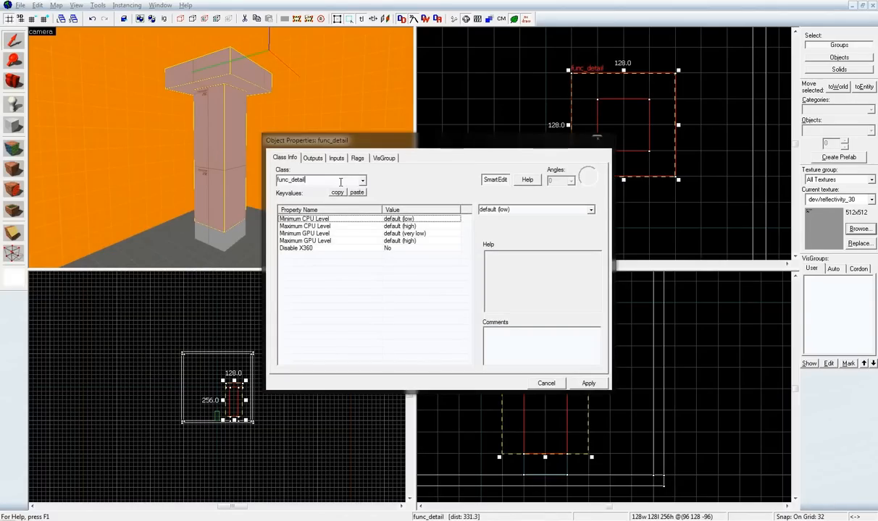
- Set the class to func_physbox, name it 'pillar', and add the selected solids
left_click(362, 179)
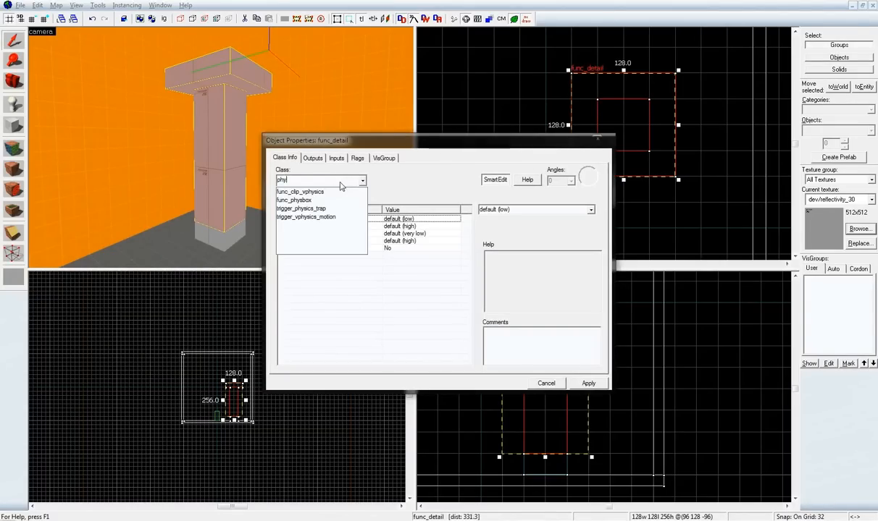
left_click(294, 200)
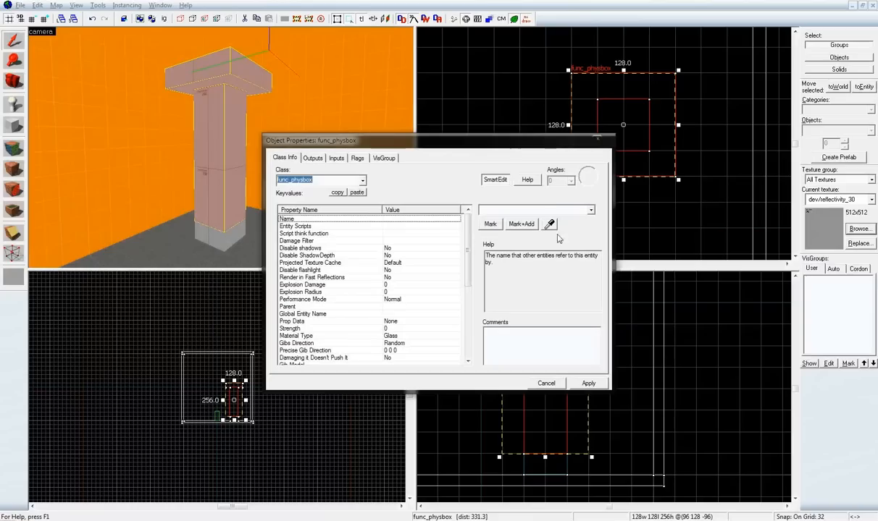
type("pillar")
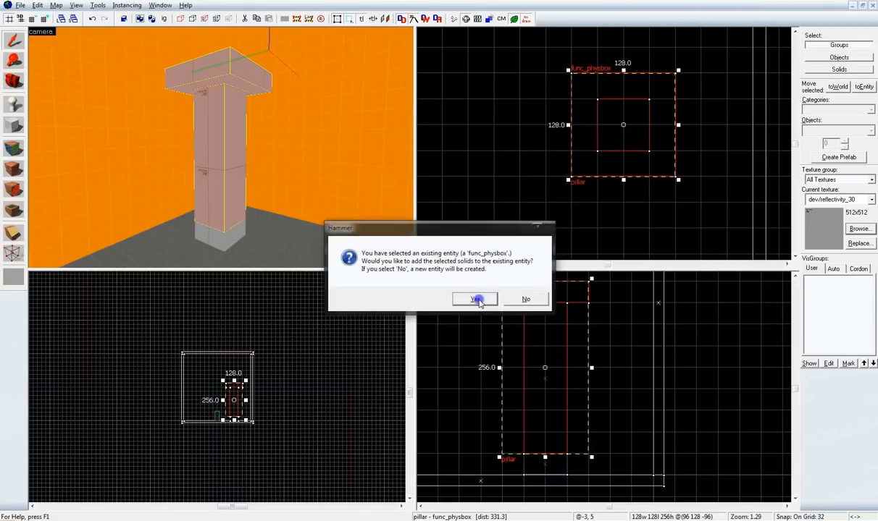
left_click(475, 299)
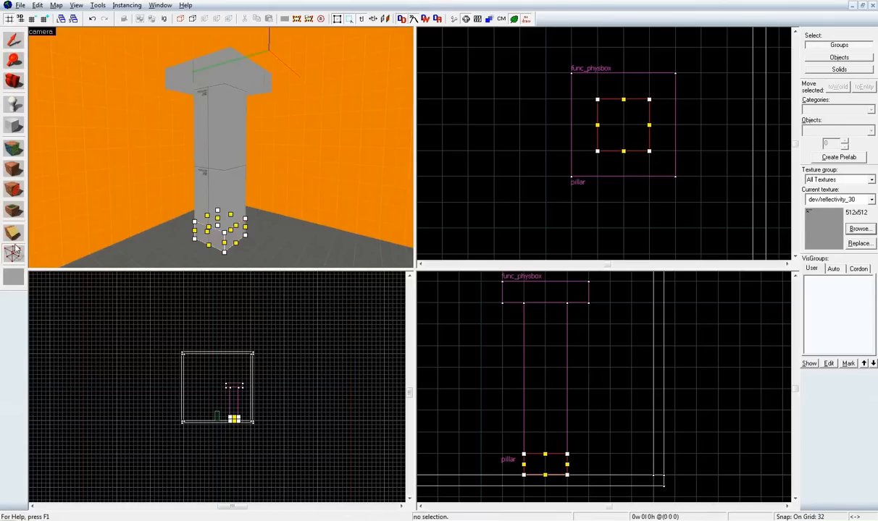
- Turn the pillar's bottom block into a func_breakable named 'stopBreak', then deselect
left_click(13, 41)
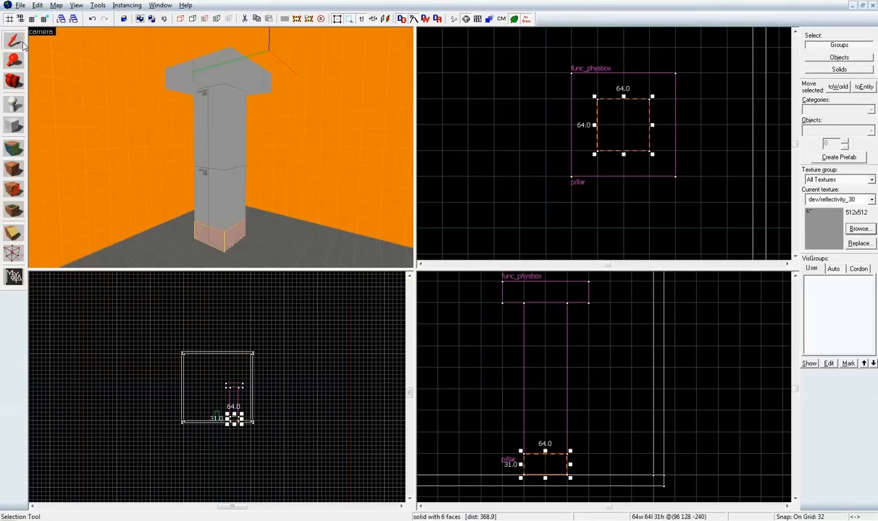
left_click(14, 126)
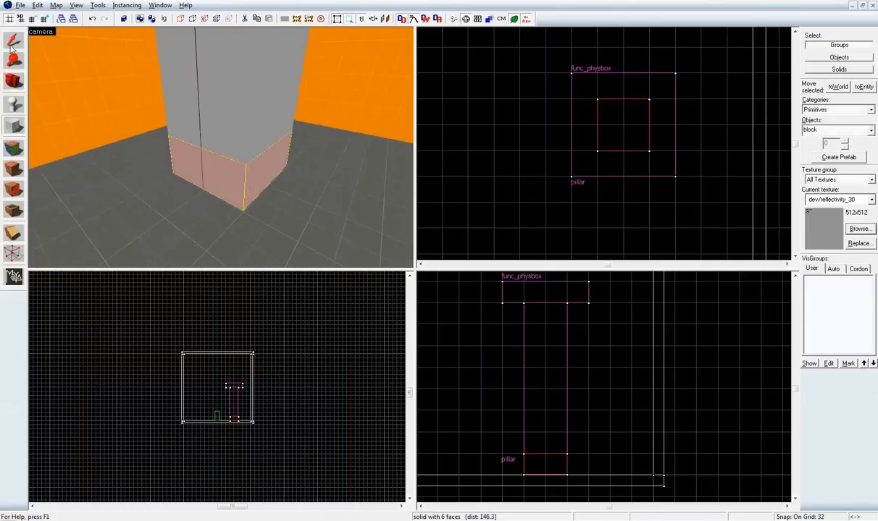
mouse_move(200, 143)
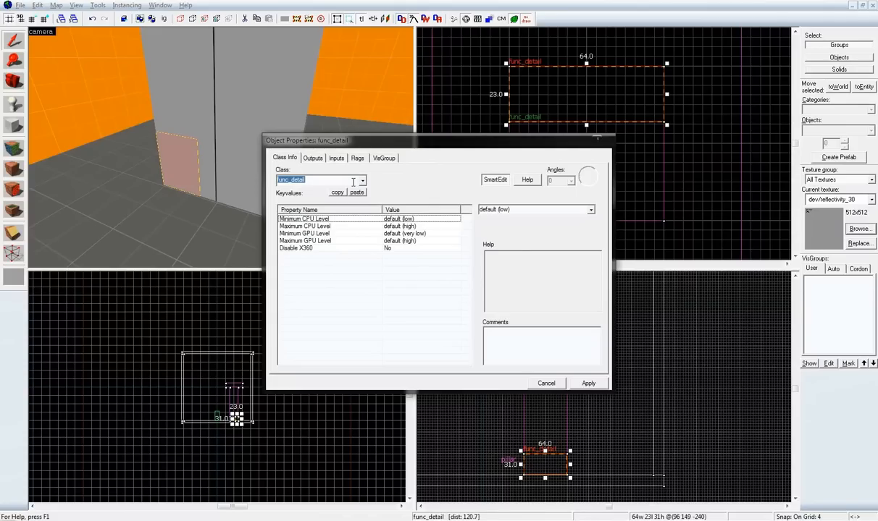
left_click(362, 179)
type("stopBreak")
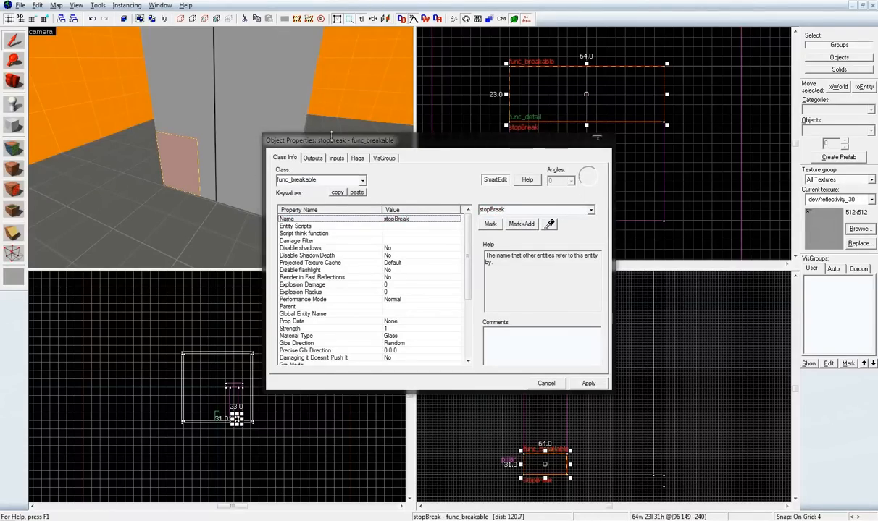
left_click(546, 383)
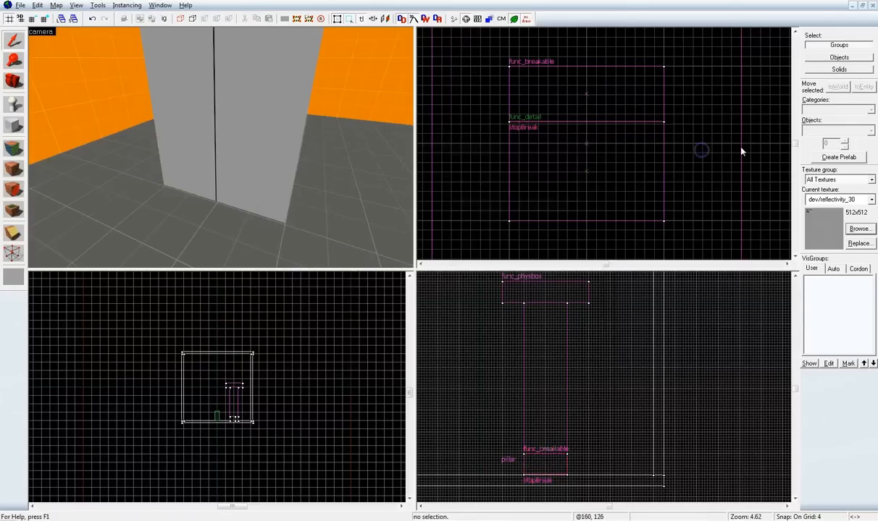
- Place a phys_hinge named 'hinge' at the pillar base with Entity 1 set to pillar
left_click(869, 110)
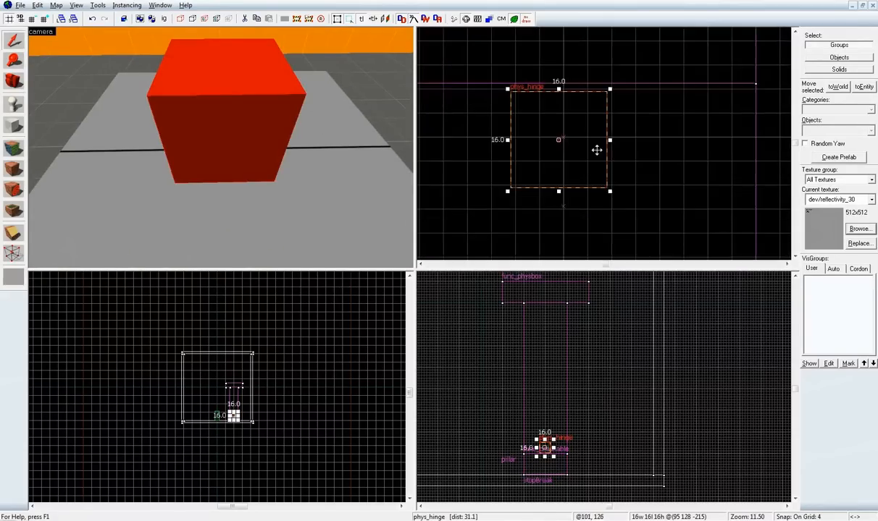
scroll("up", 3)
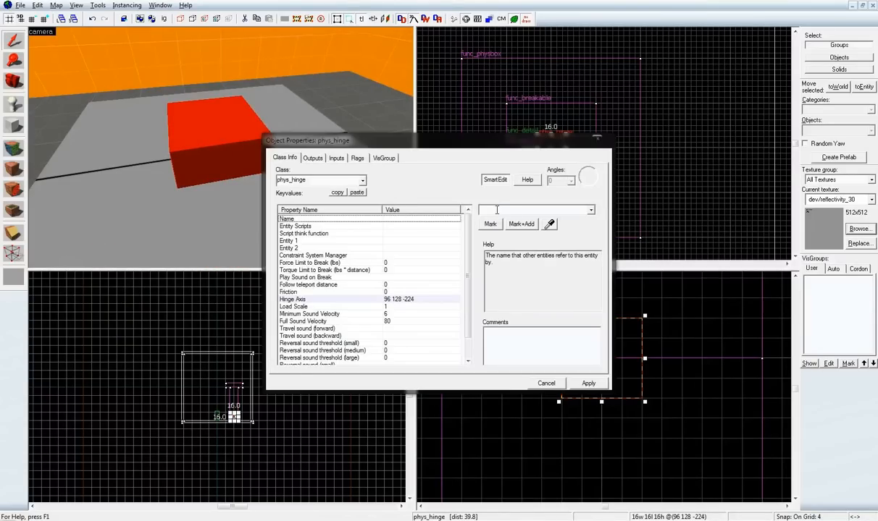
type("hinge")
left_click(421, 241)
type("pillar")
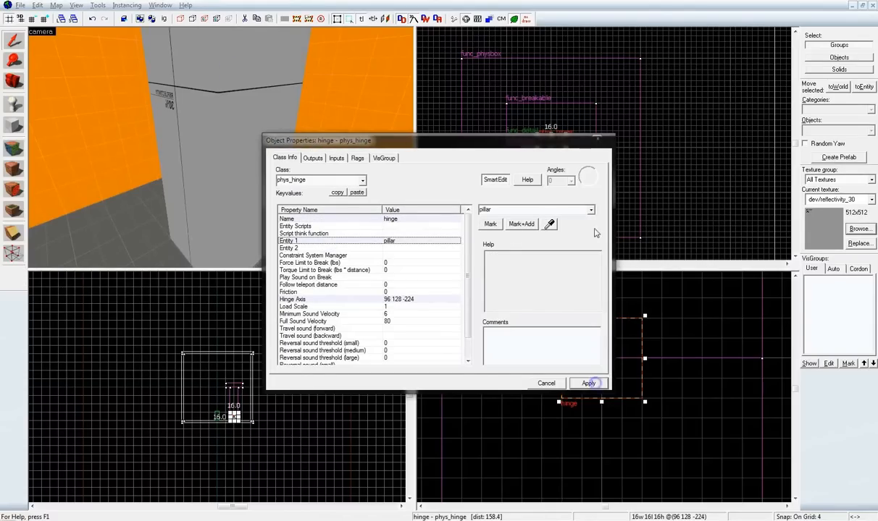
left_click(588, 384)
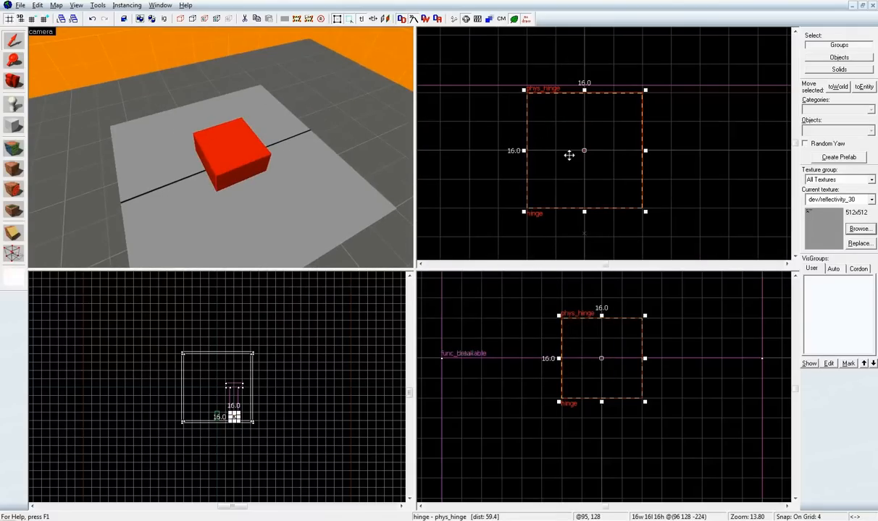
- Save the map as 'tower' through Save As
scroll("up", 3)
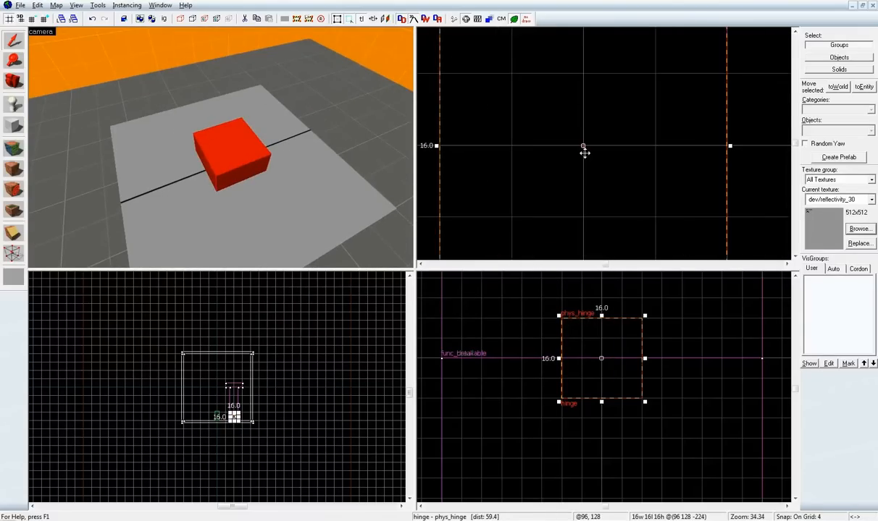
scroll("down", 3)
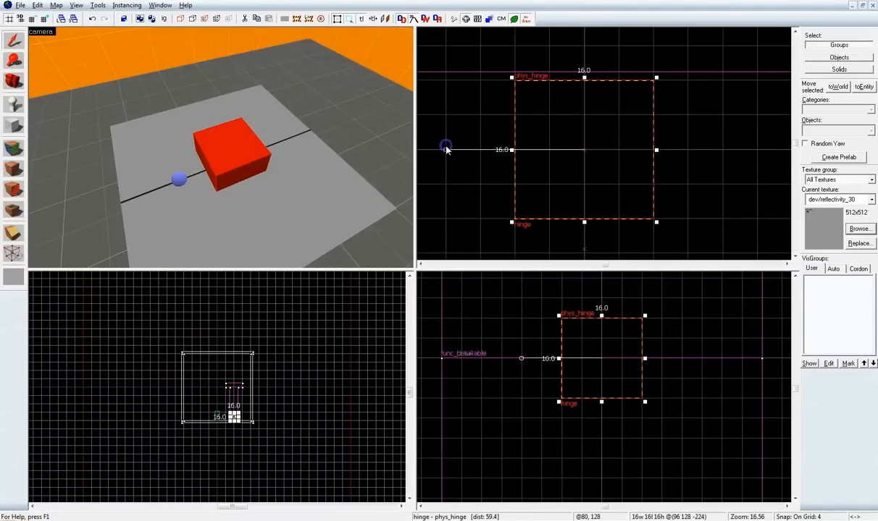
mouse_move(742, 174)
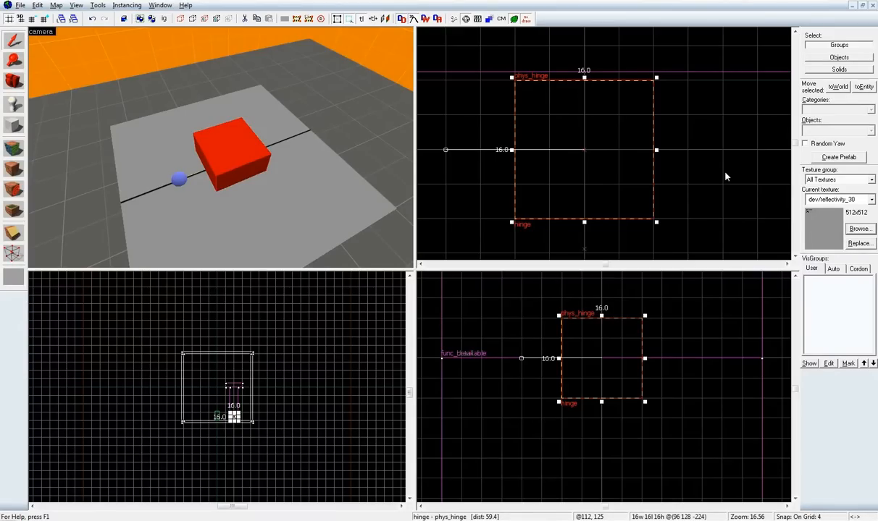
mouse_move(314, 151)
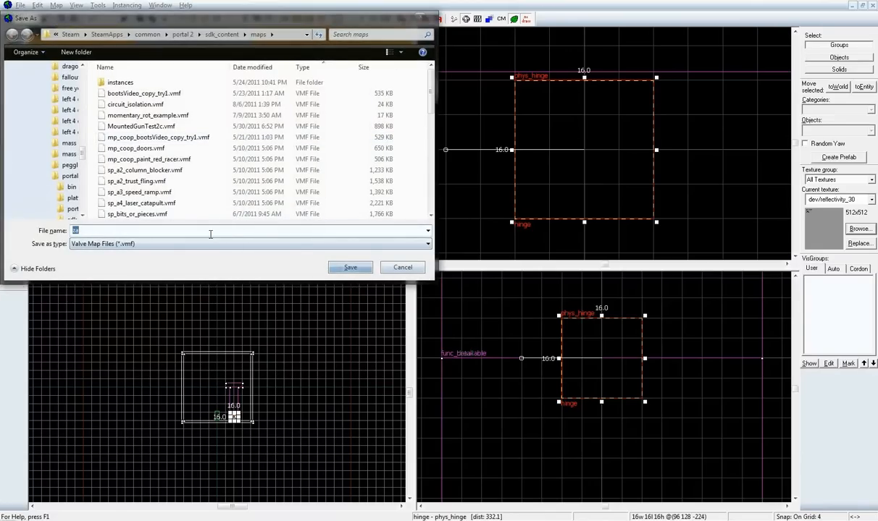
type("tower_")
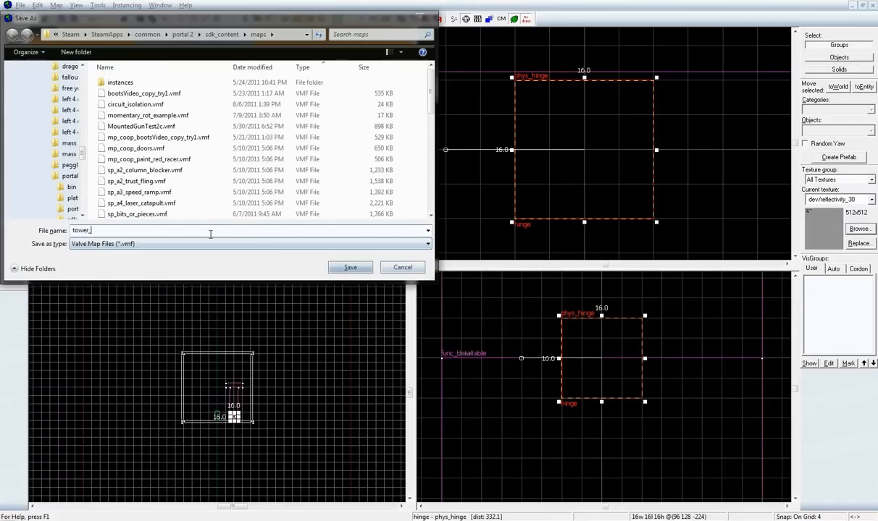
left_click(349, 267)
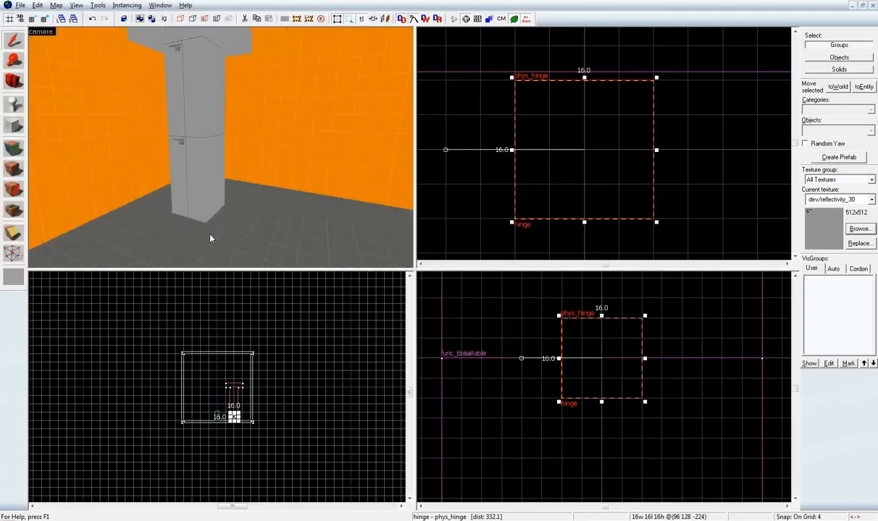
- Draw a 128-unit square block beside the pillar and narrow it to 96 units wide
left_click(490, 109)
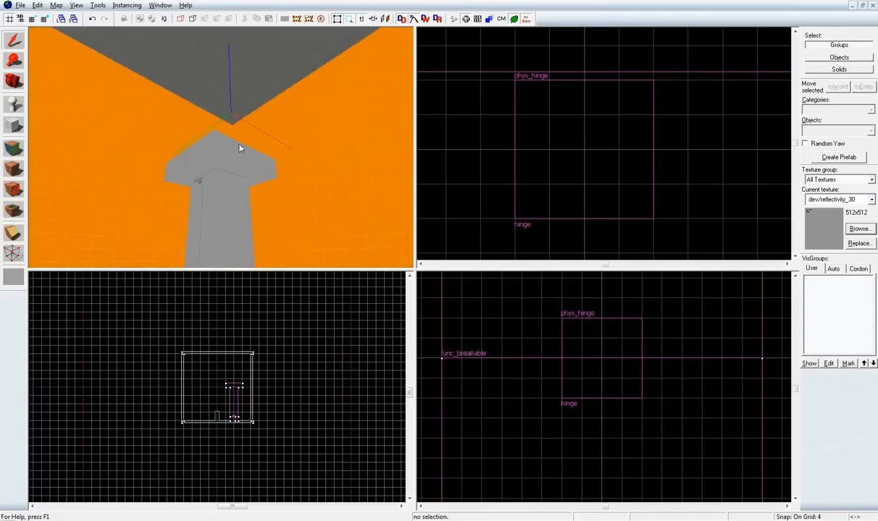
left_click(217, 167)
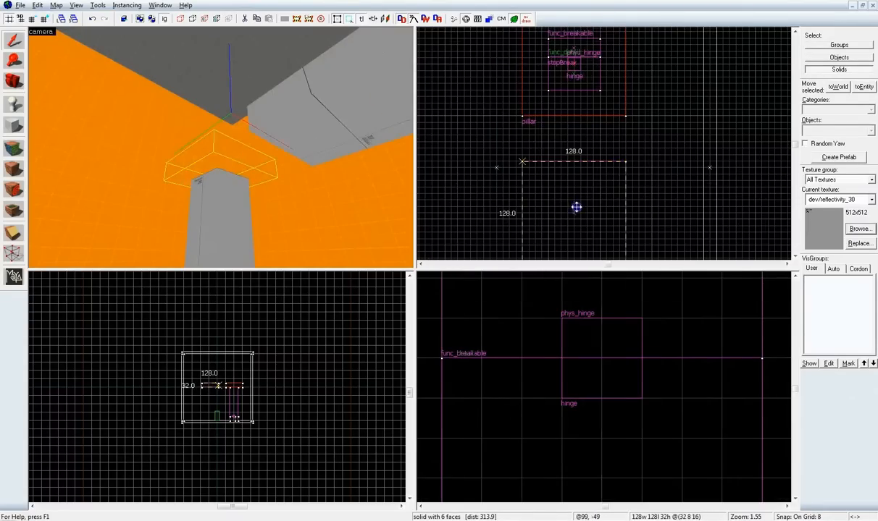
left_click_drag(577, 208, 562, 149)
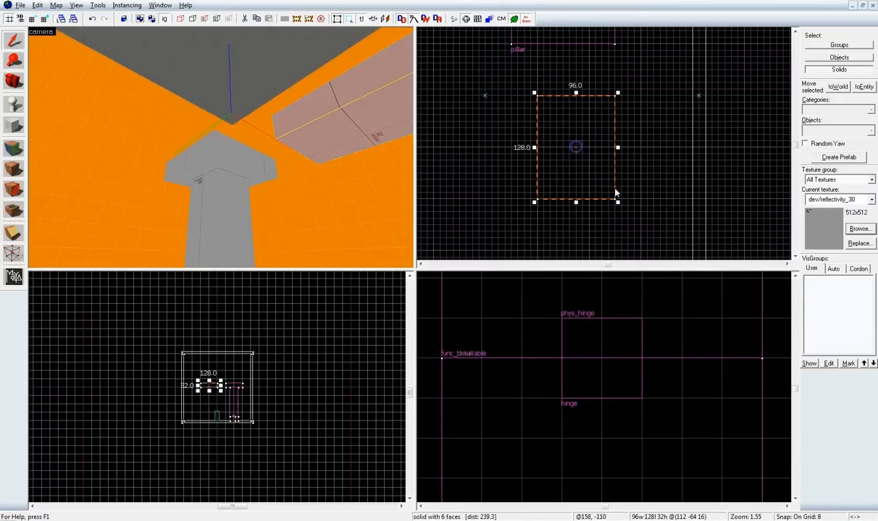
left_click_drag(617, 201, 591, 151)
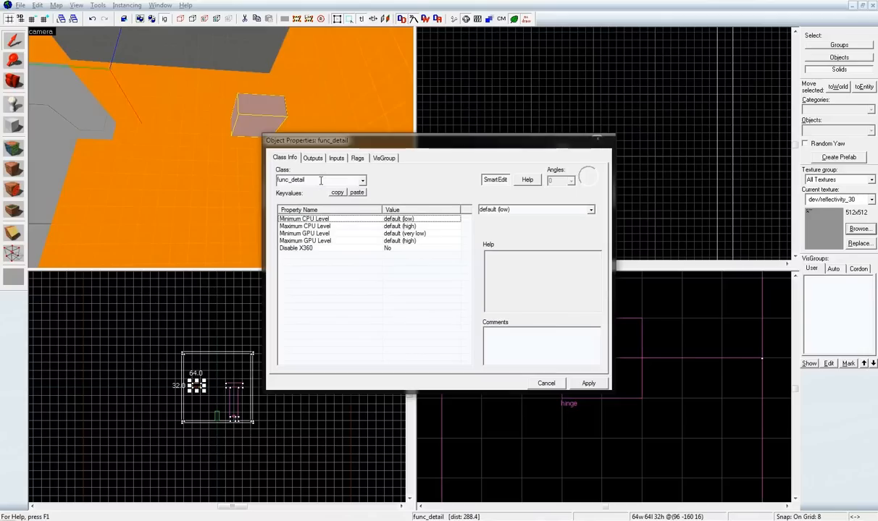
- Change the block's class to func_physbox and enable the Start Asleep flag
triple_click(319, 179)
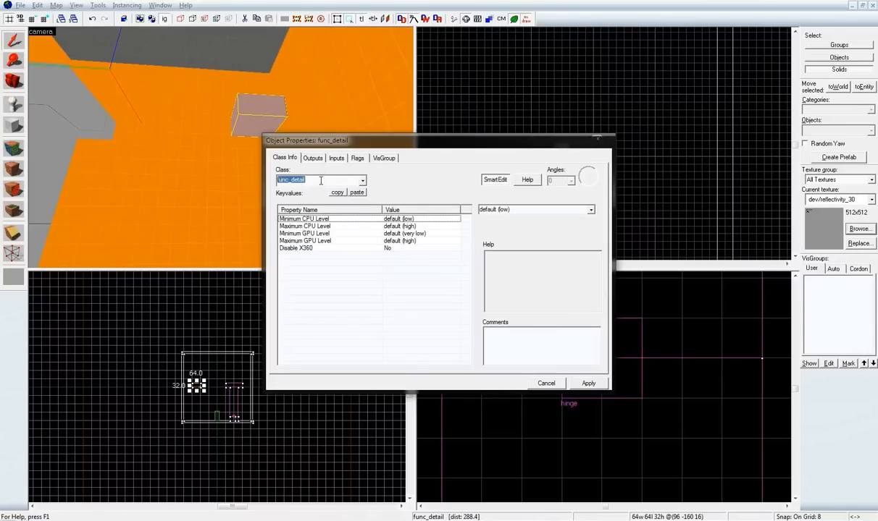
type("phy")
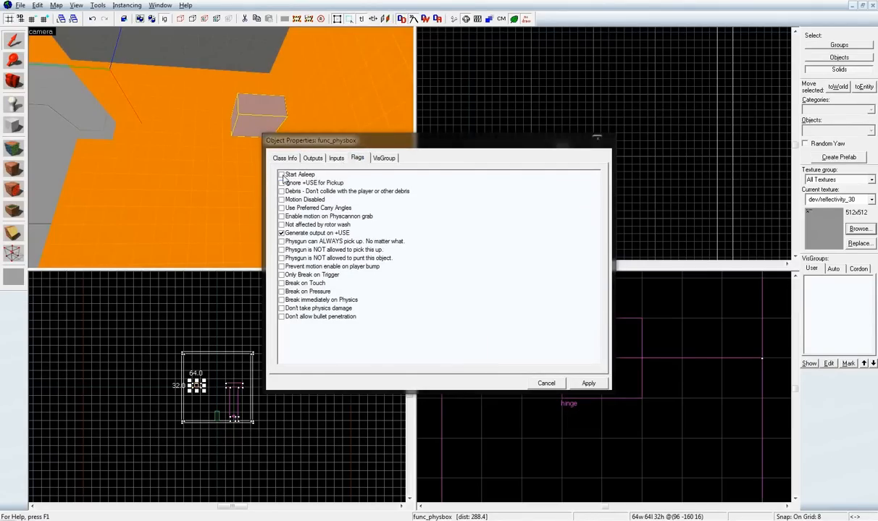
left_click(282, 173)
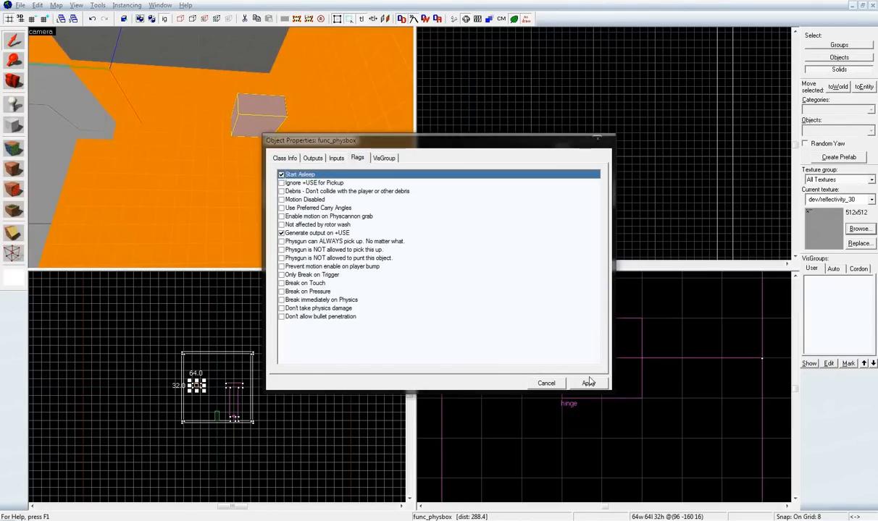
left_click(587, 383)
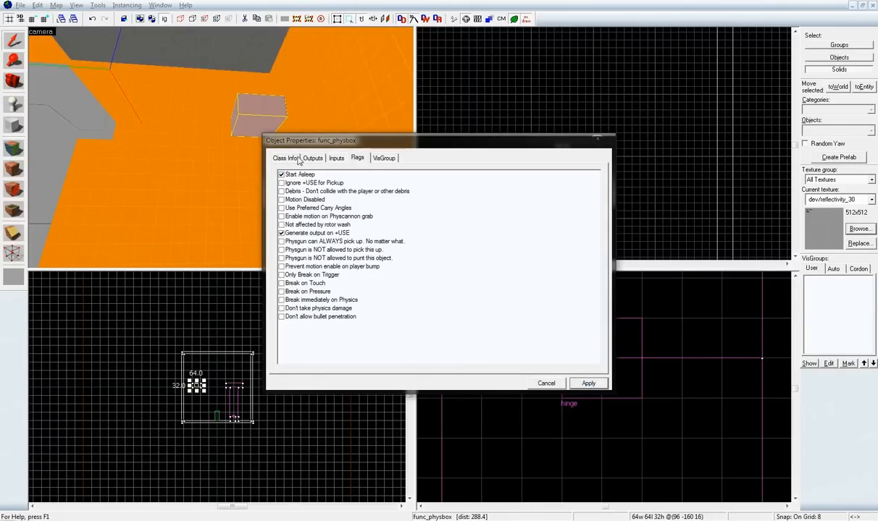
left_click(285, 158)
type("fallingPiece")
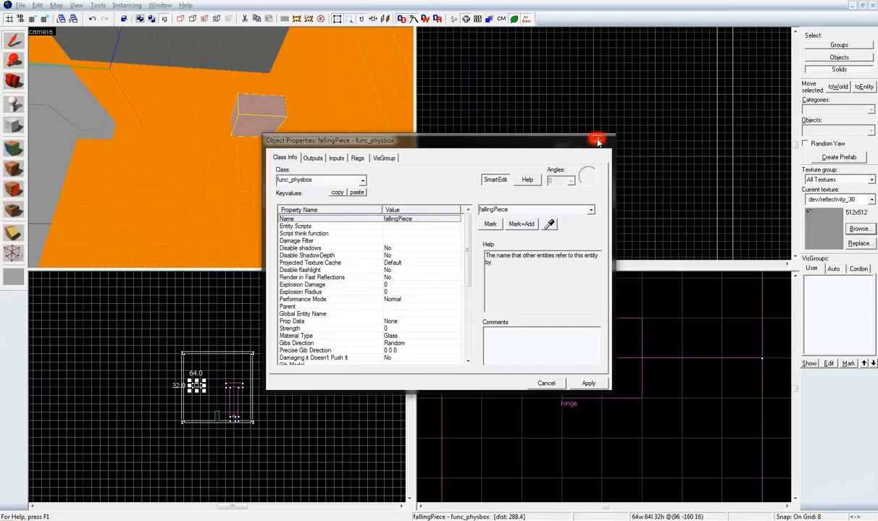
- Turn the trigger brush into a trigger_catapult with Pushables and Physics Objects flags enabled
left_click(598, 141)
type("ca")
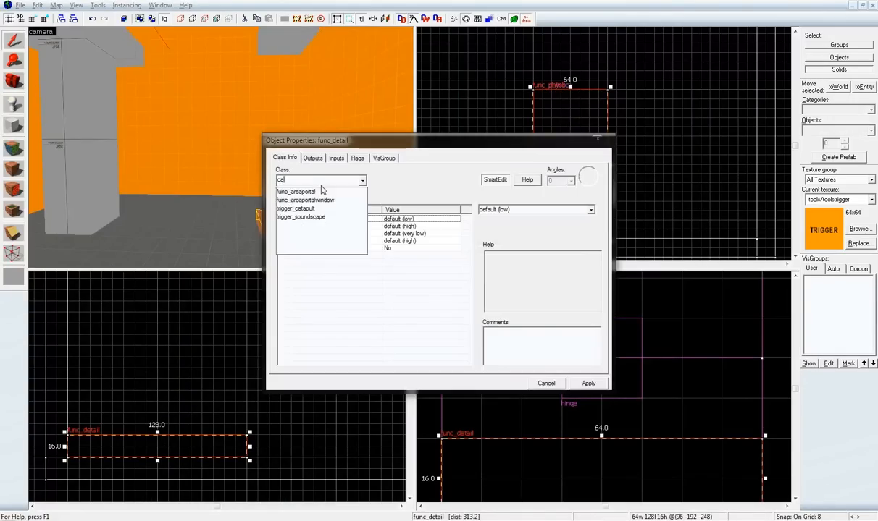
left_click(296, 208)
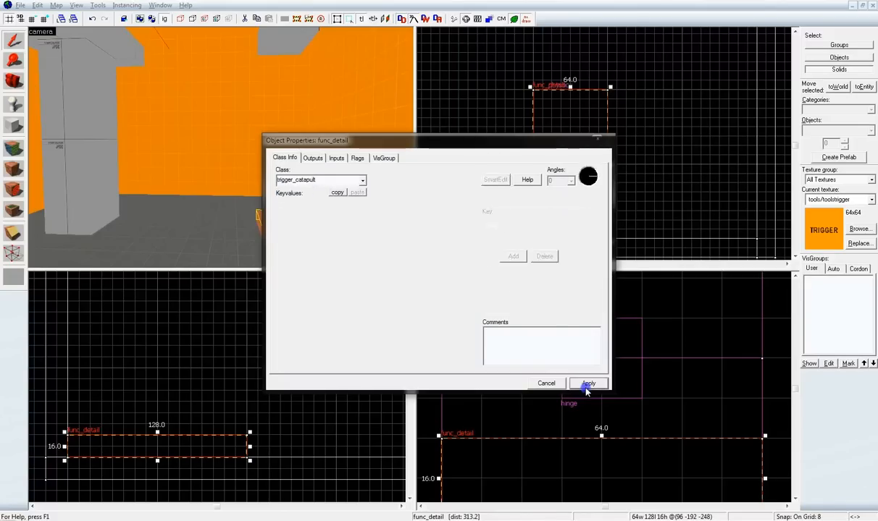
left_click(588, 383)
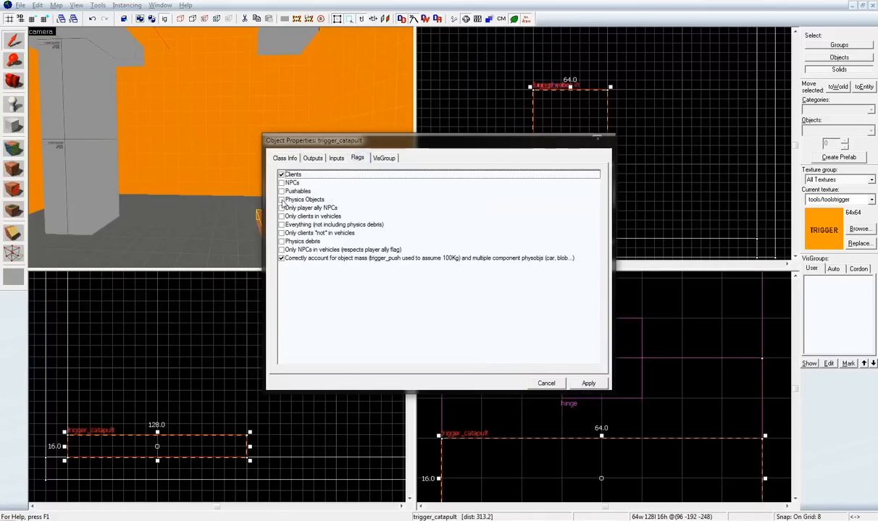
left_click(281, 191)
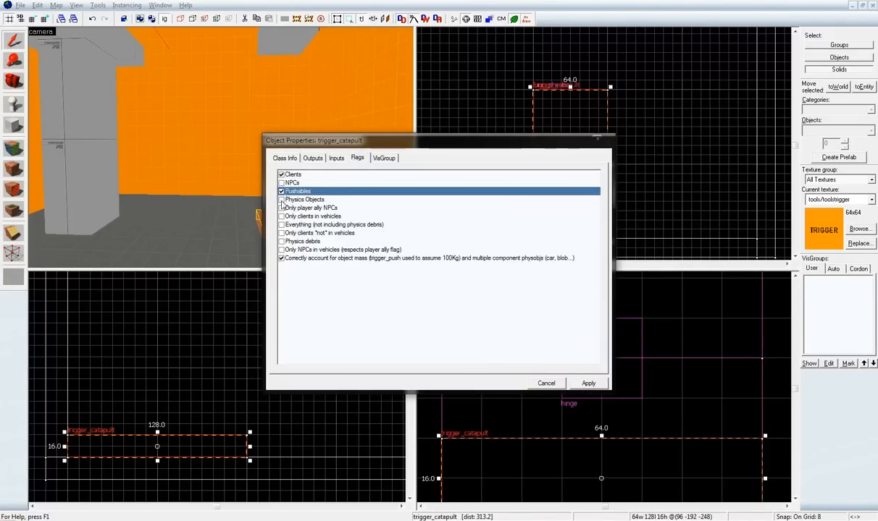
left_click(282, 199)
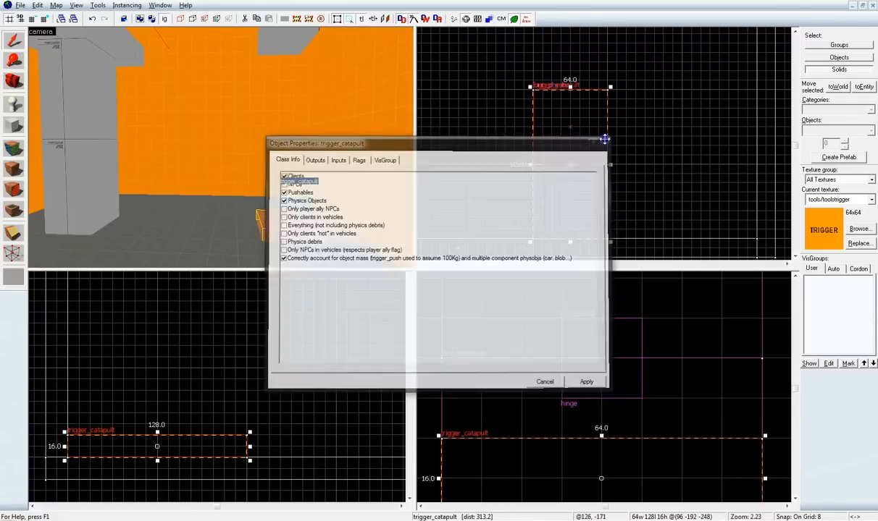
- Give the trigger_catapult player and physics speeds of 650 and launch direction -40 90 0
left_click(545, 382)
type("650")
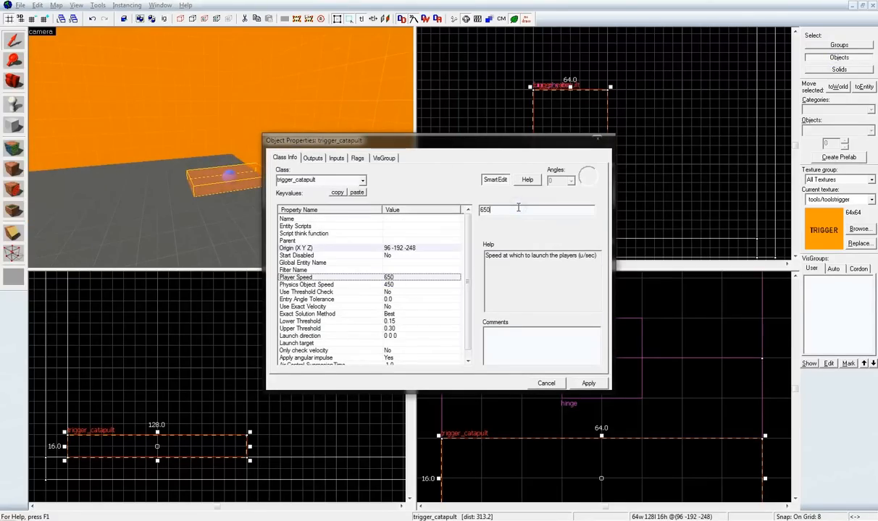
left_click(306, 284)
type("650")
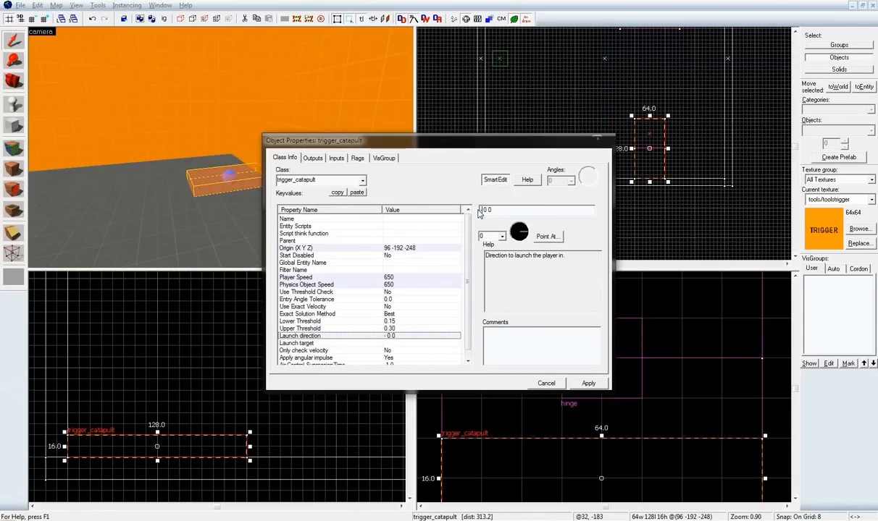
type("-40 0 0")
left_click(493, 236)
type("90")
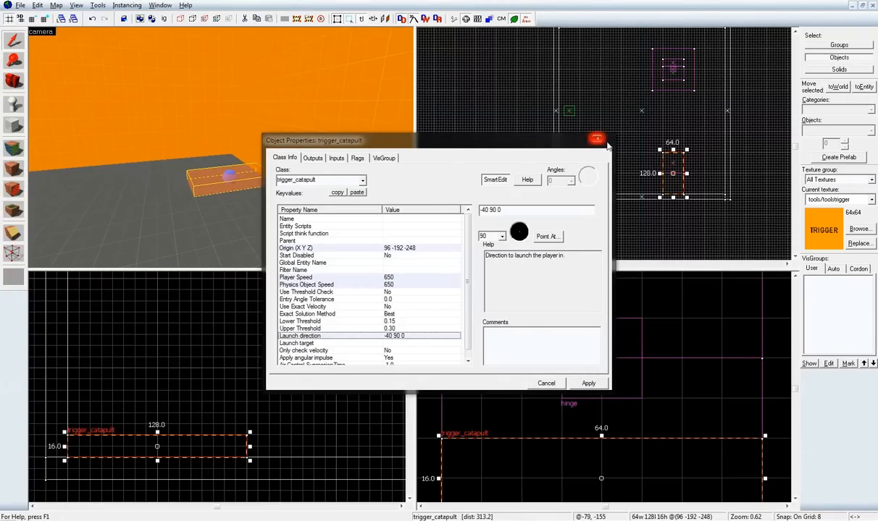
left_click(597, 138)
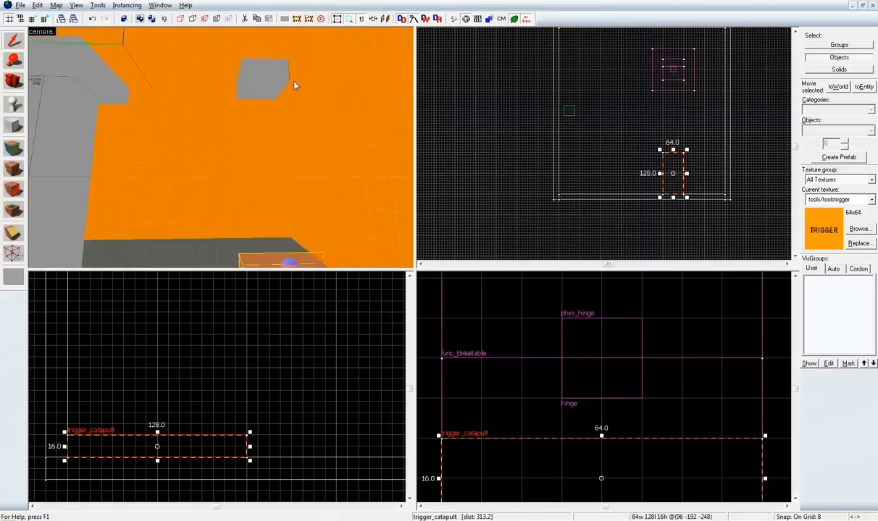
- Review fallingPiece, trigger_catapult and func_detail properties, then search 'butt' for button entities
double_click(263, 58)
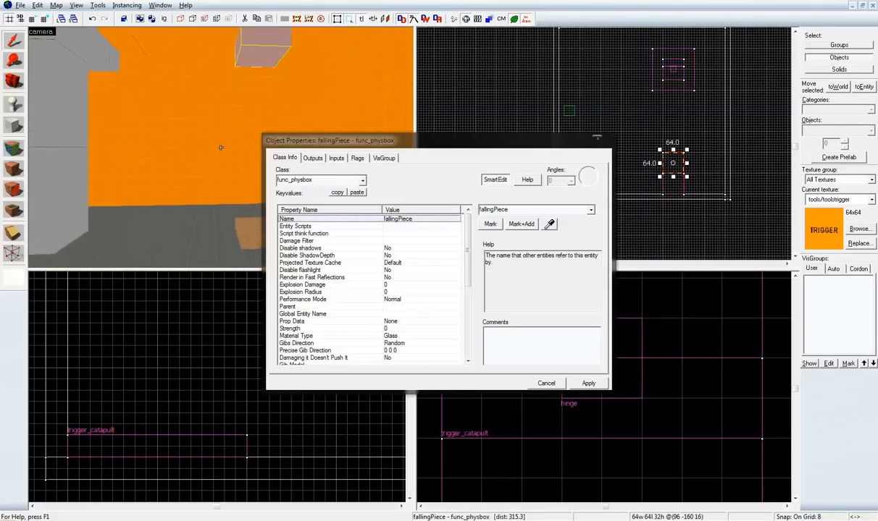
left_click(357, 158)
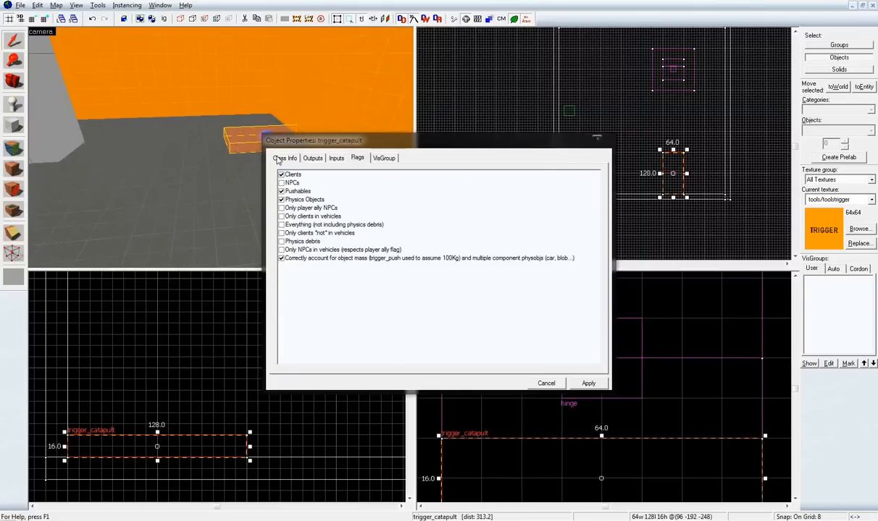
left_click(285, 158)
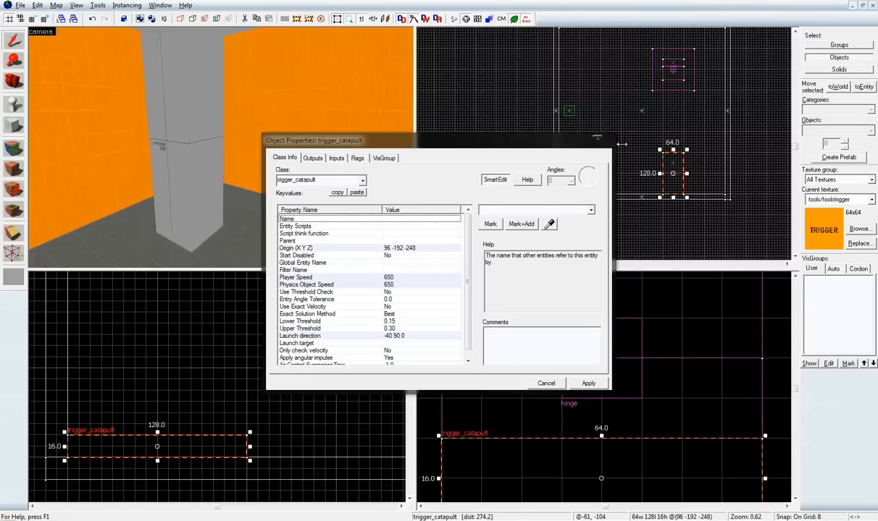
left_click(166, 121)
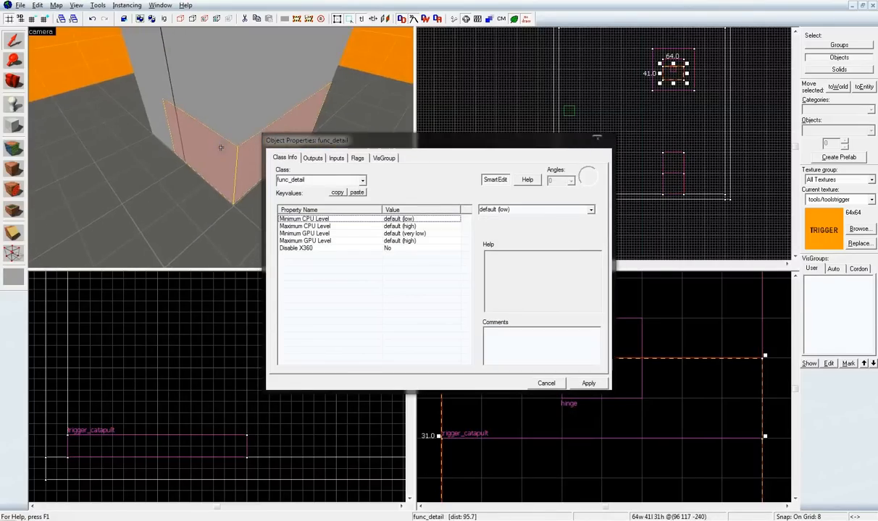
left_click(223, 123)
type("butt")
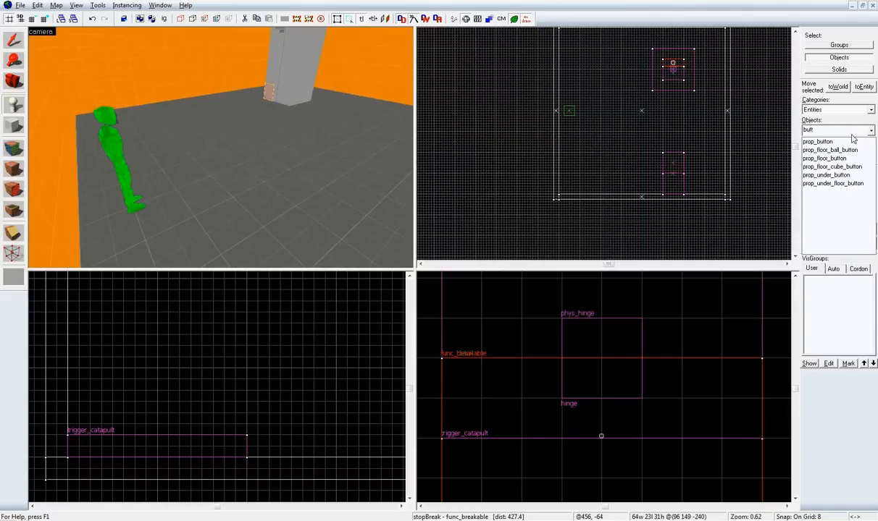
- Place a prop_button near the player start after checking the catapult's outputs
left_click(816, 141)
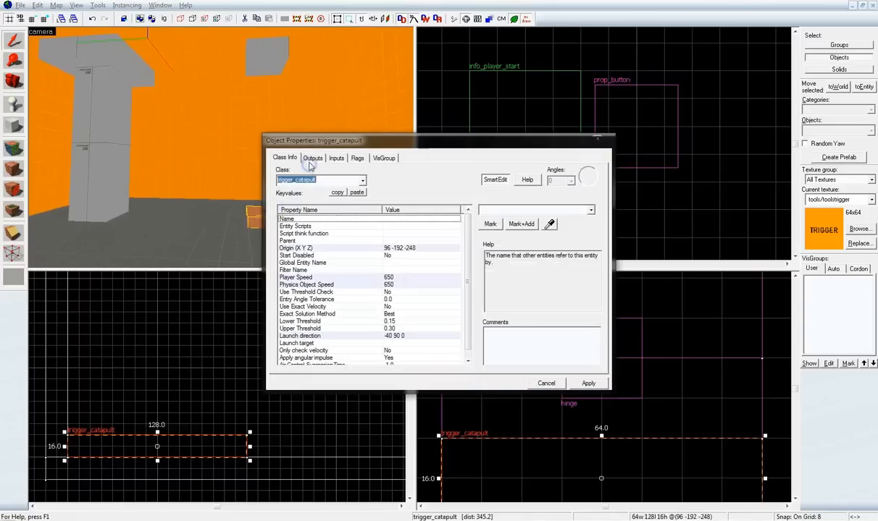
left_click(312, 158)
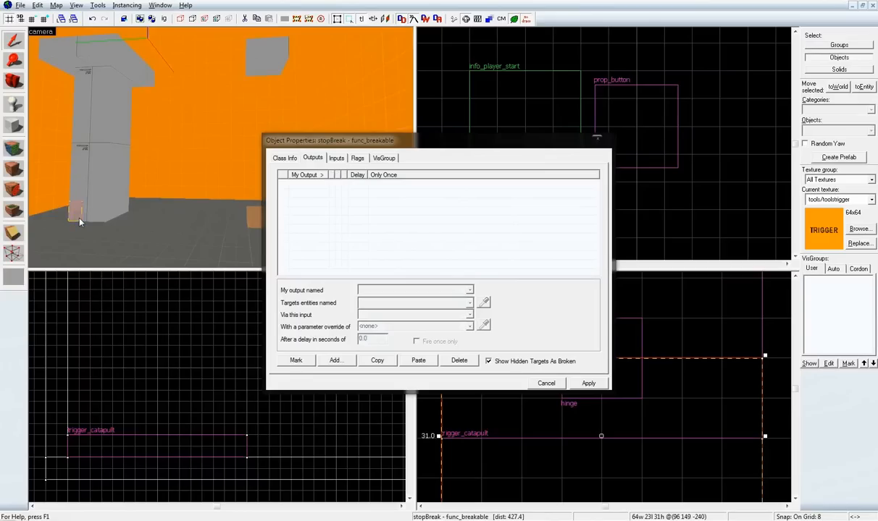
mouse_move(253, 223)
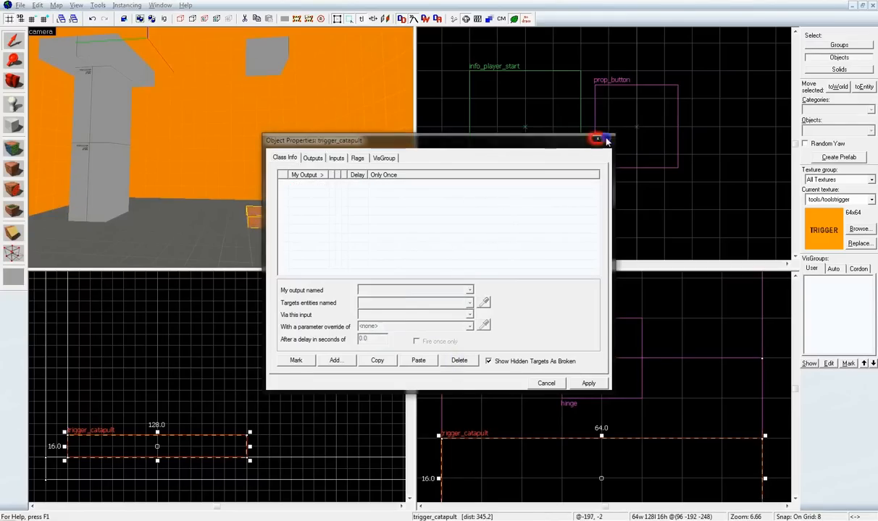
left_click(597, 139)
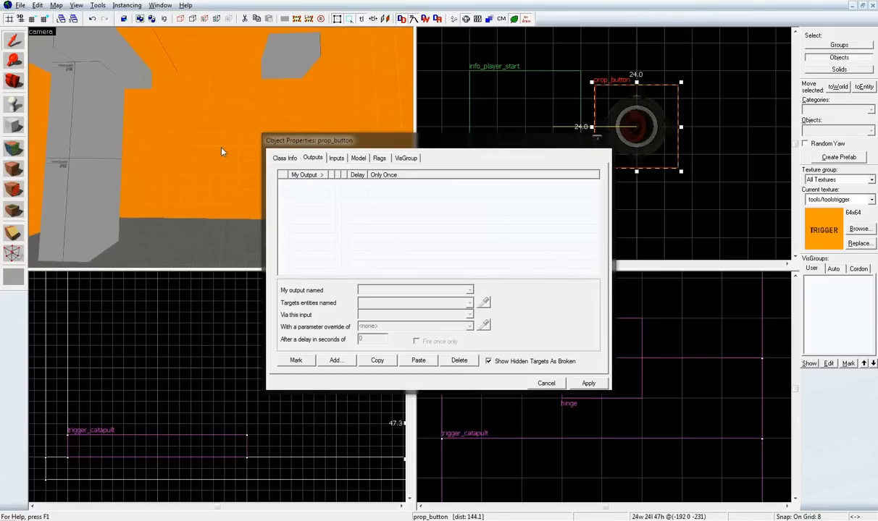
mouse_move(221, 149)
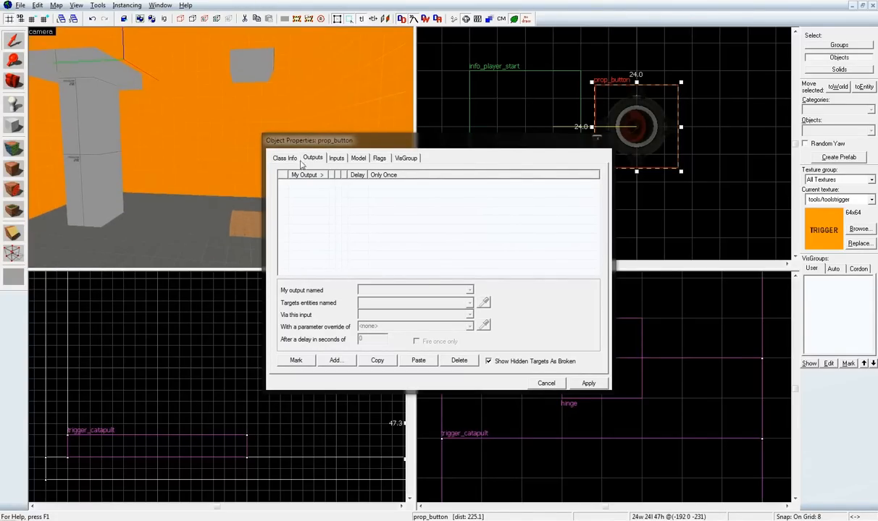
- Add button outputs OnPressed → fallingPiece → Wake and OnPressed → stopBreak → Break, and apply
left_click(334, 361)
type("fallingPiece")
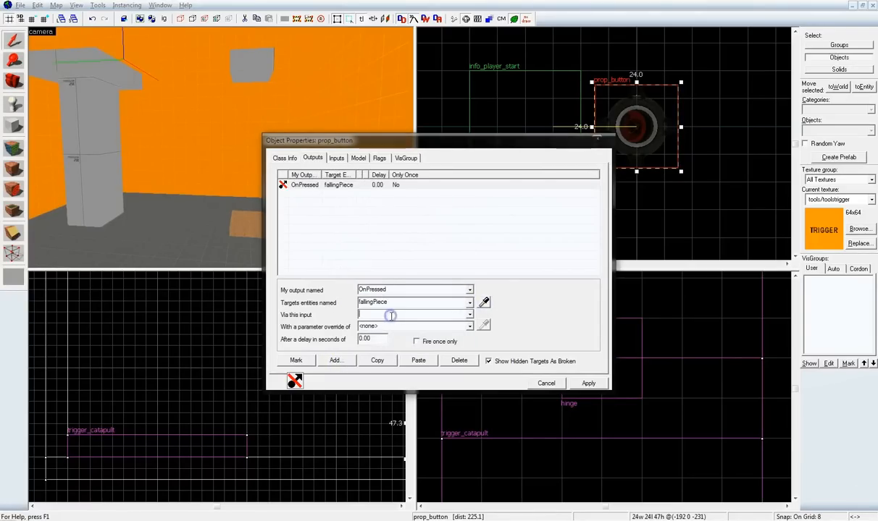
left_click(418, 361)
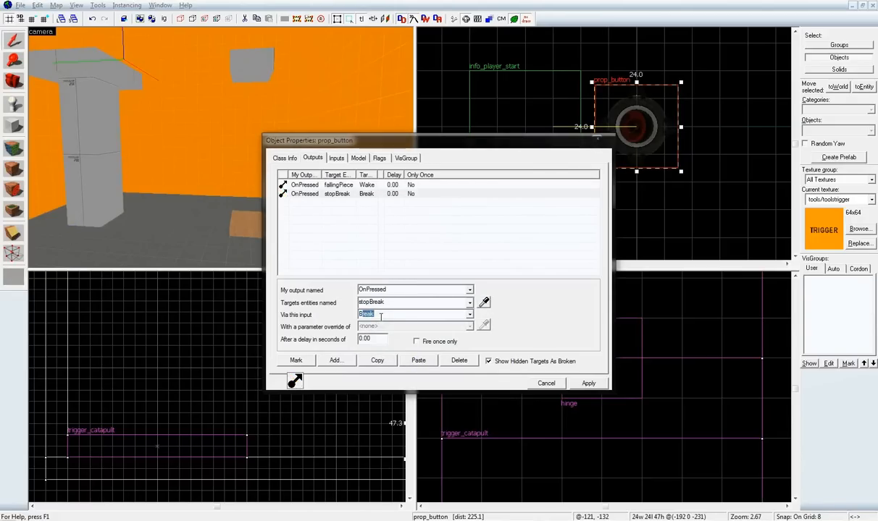
left_click(587, 383)
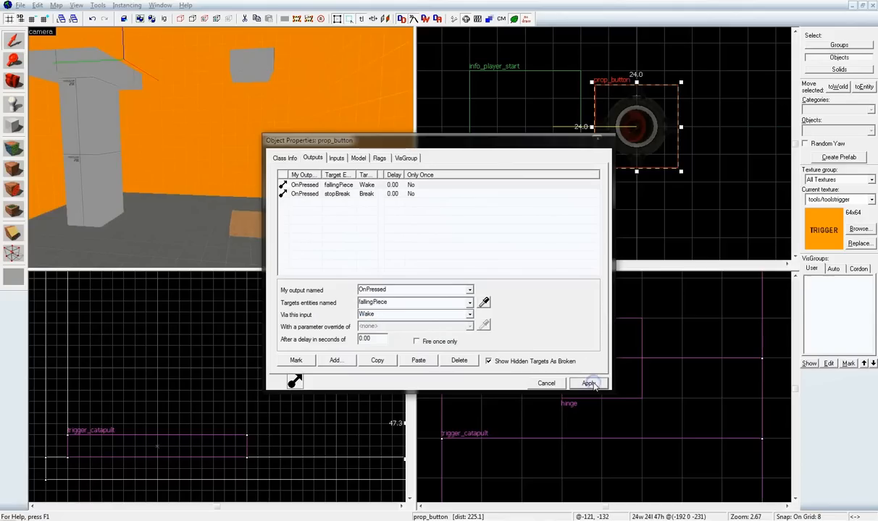
left_click(588, 383)
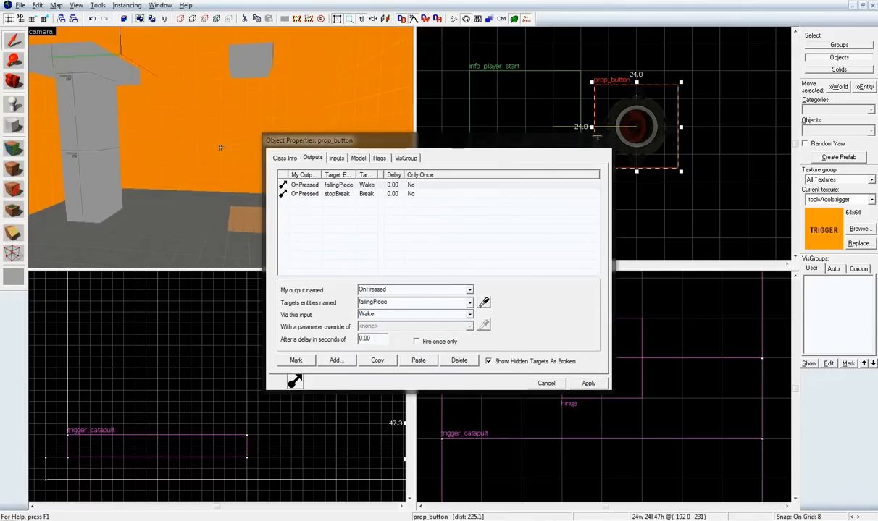
left_click(545, 383)
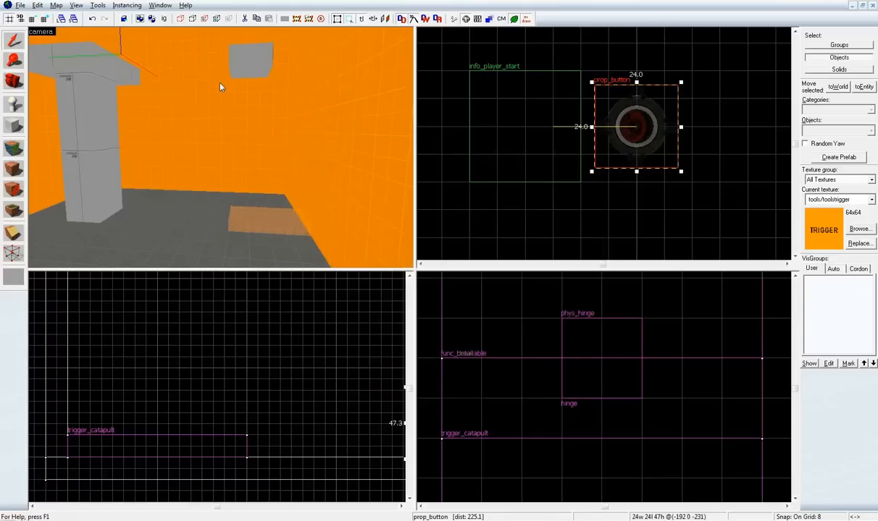
mouse_move(254, 70)
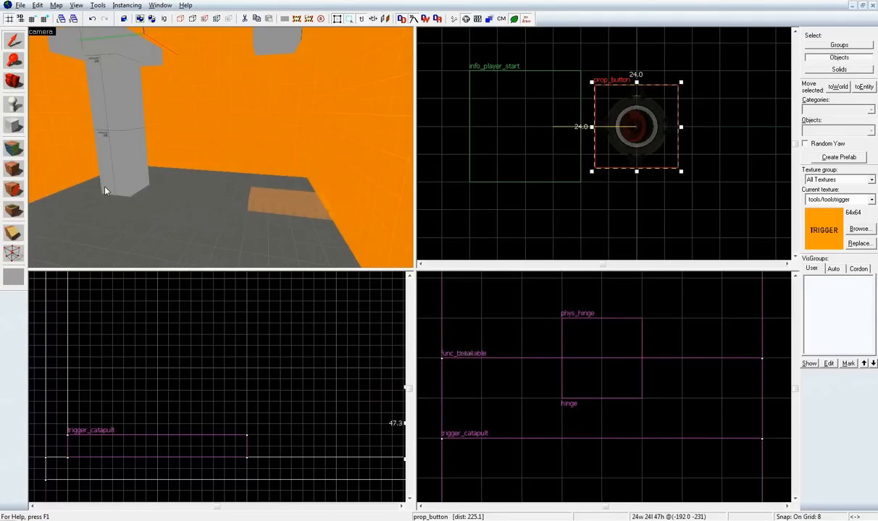
mouse_move(159, 142)
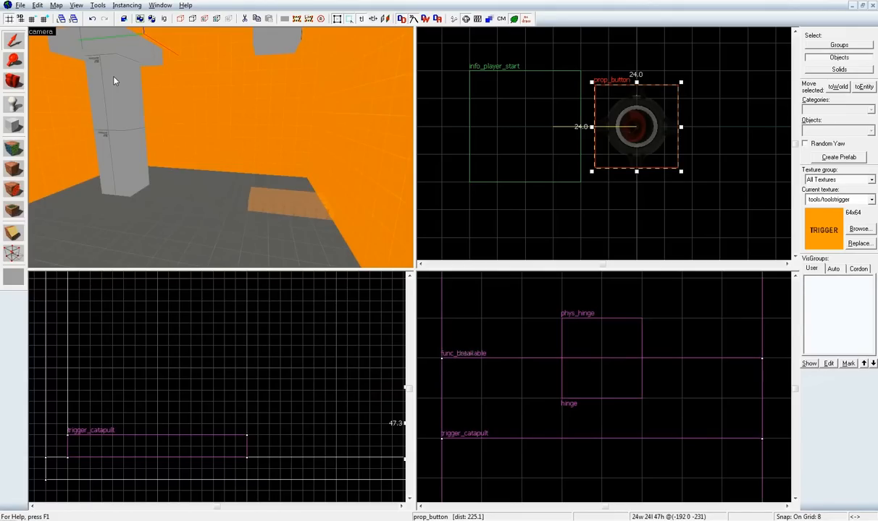
mouse_move(228, 122)
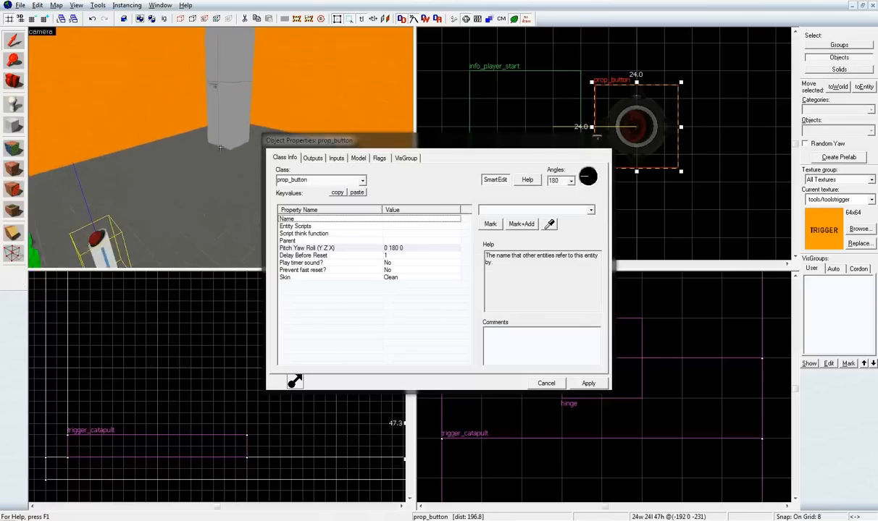
- Add a third OnPressed output that breaks hinge, with a delay of 8
left_click(312, 158)
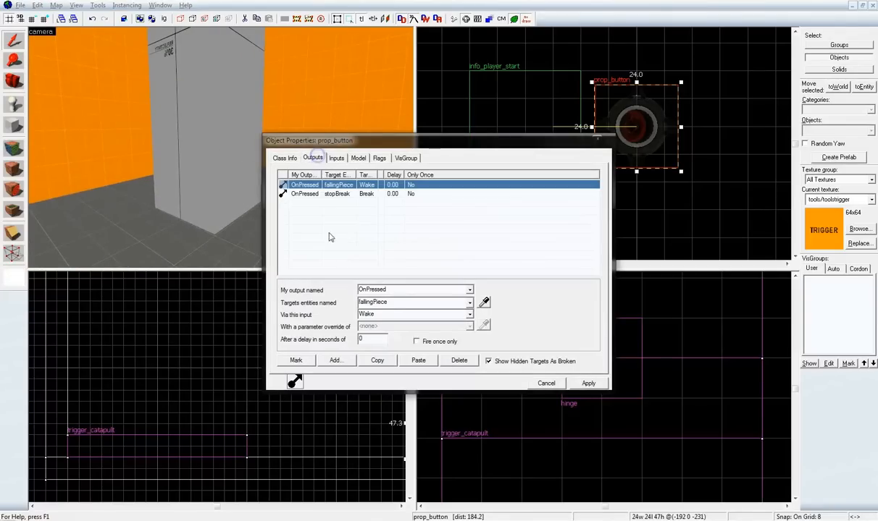
left_click(470, 289)
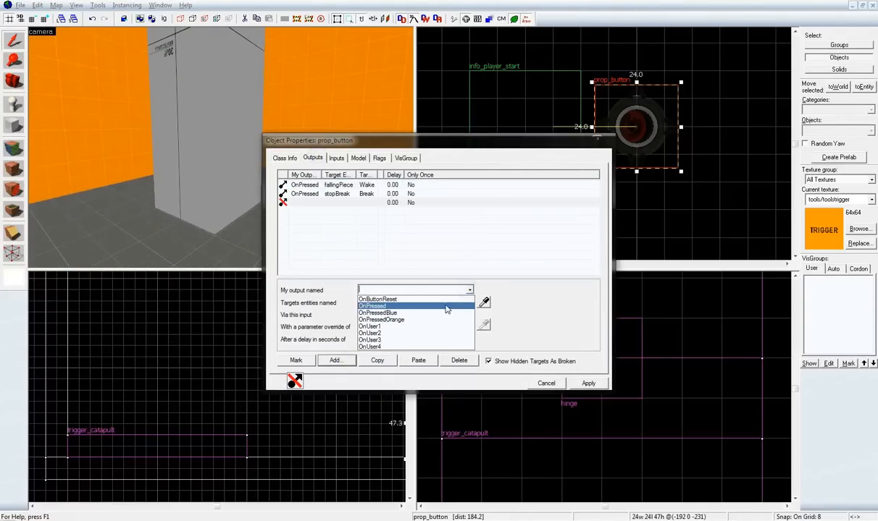
left_click(371, 305)
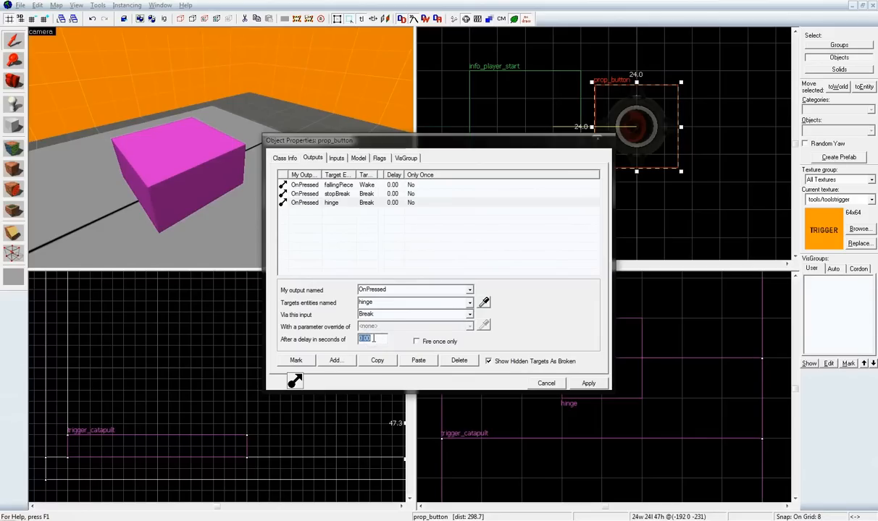
type("8")
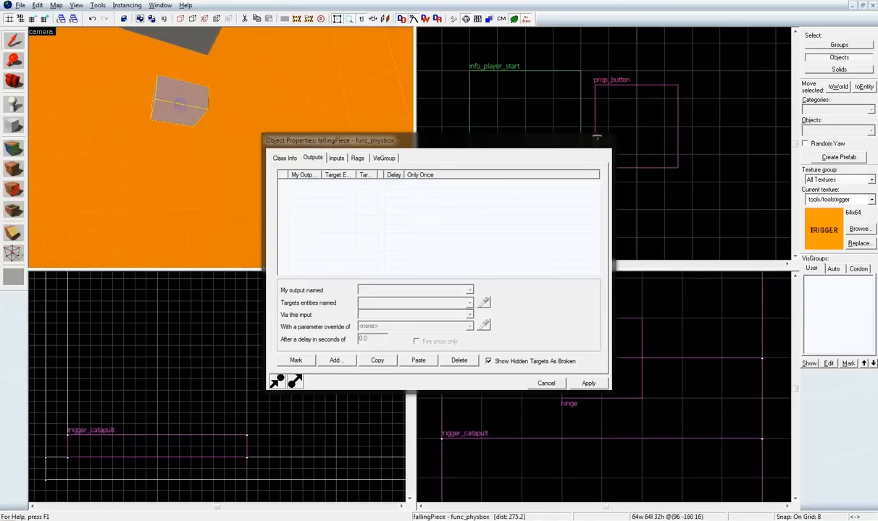
- Select the phys_hinge, review its Entity 1 and Hinge Axis, and apply
left_click(284, 158)
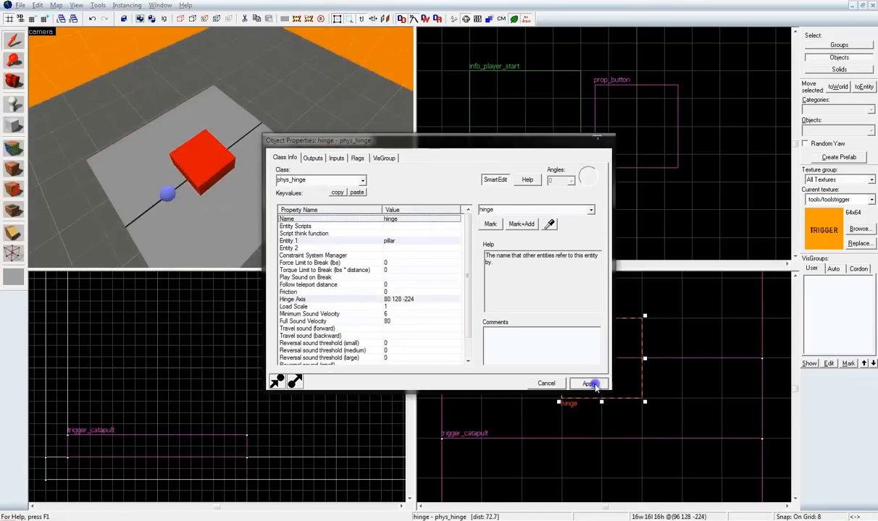
left_click(588, 384)
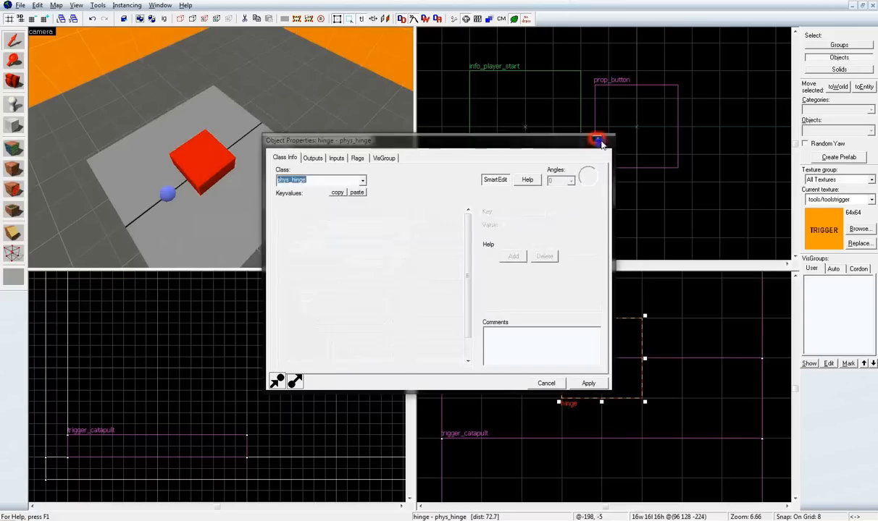
- Inspect the towerHinge_sound ambient_generic's properties in the completed example map
left_click(599, 139)
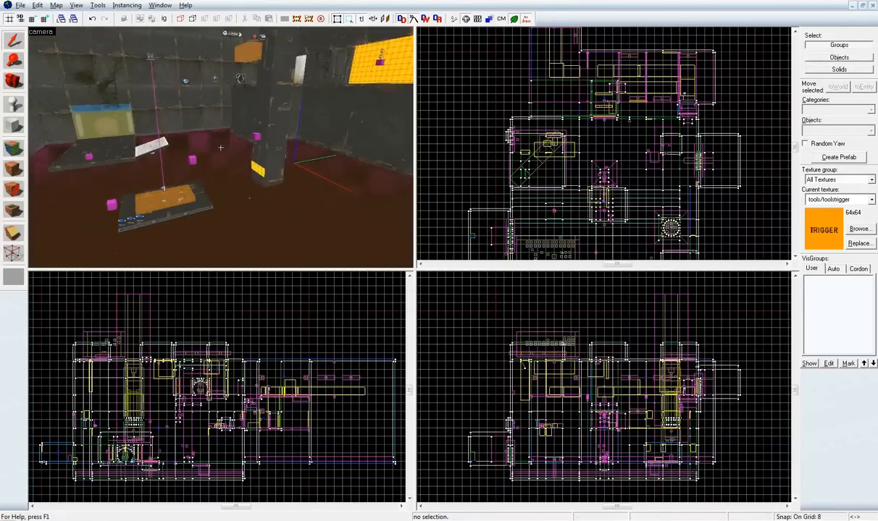
double_click(212, 130)
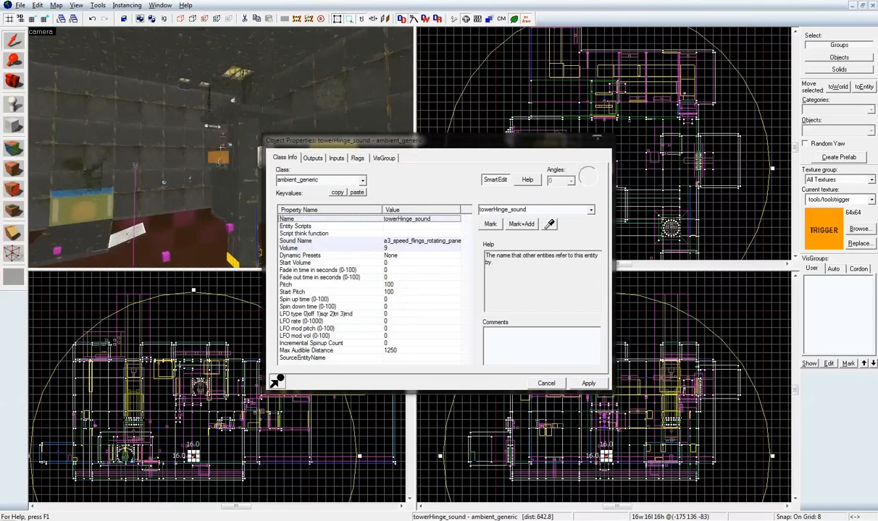
left_click(546, 383)
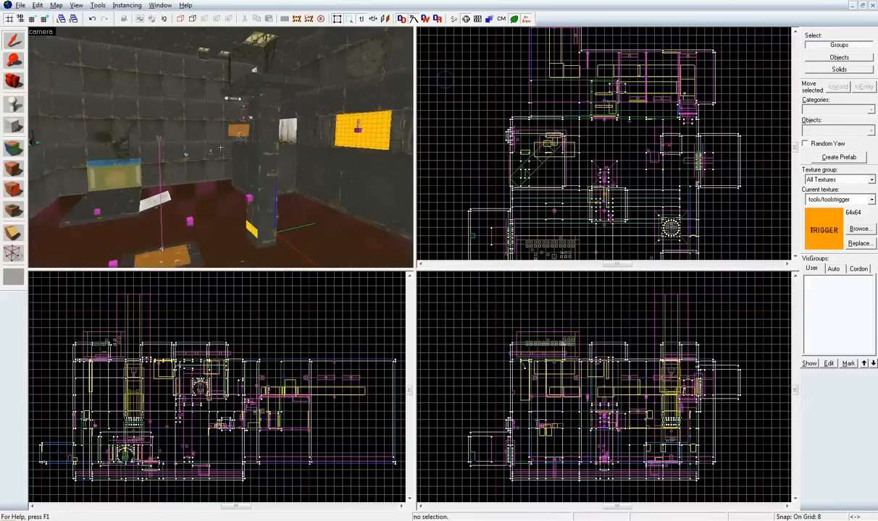